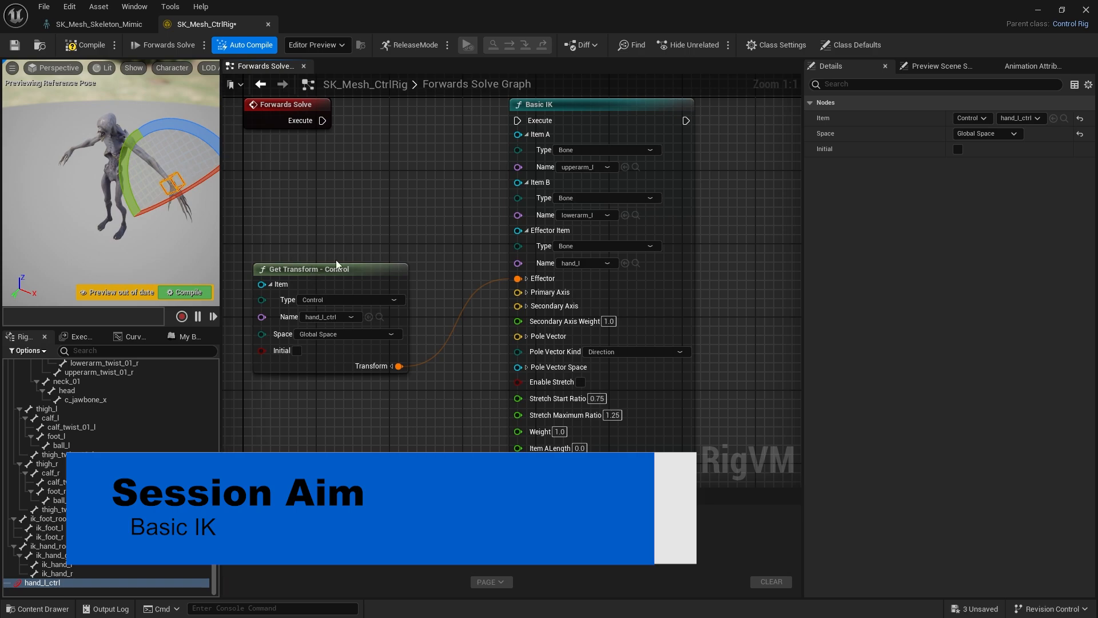
Close the control rig editor to return to the DEV_GenericAnimation level viewport
left_click(91, 24)
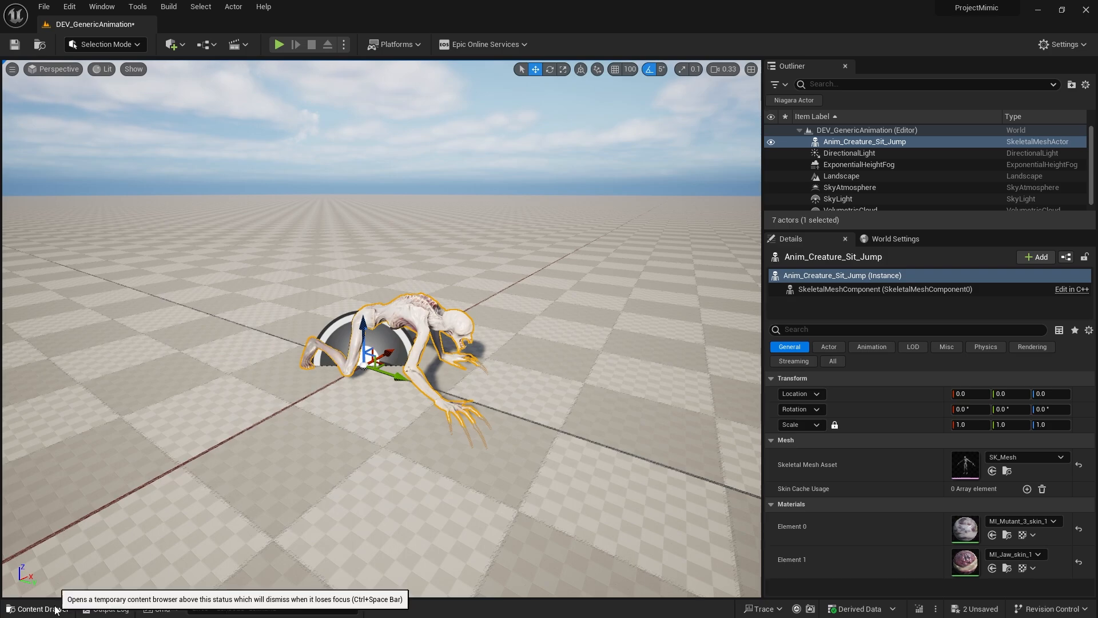
Create a Control Rig from SK_Mesh in the Mimic Meshes folder of the Content Drawer
left_click(38, 608)
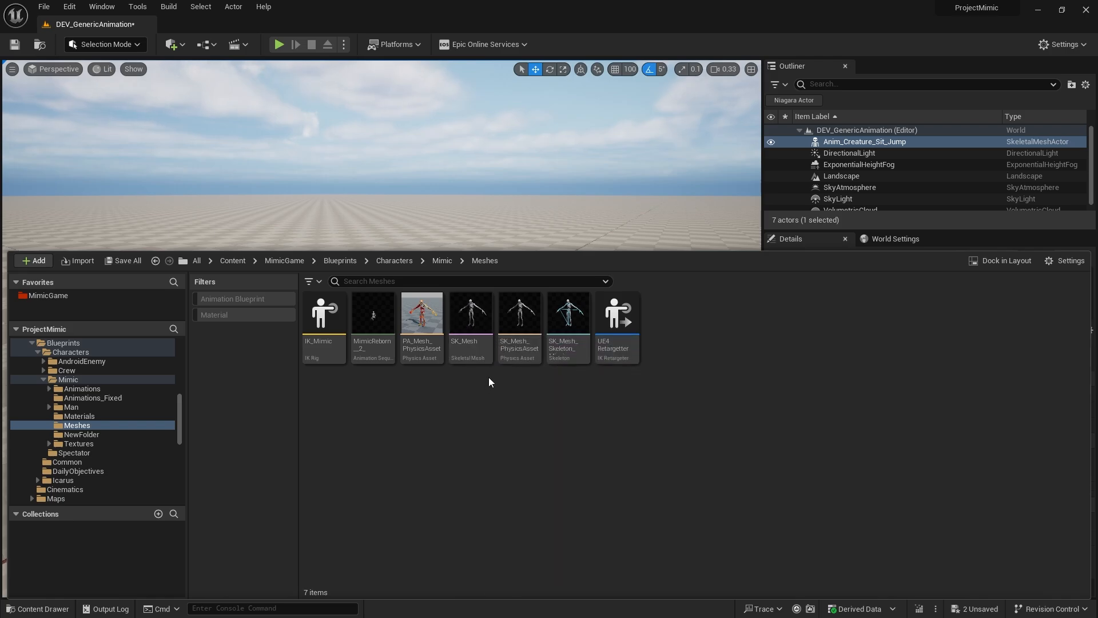
right_click(470, 313)
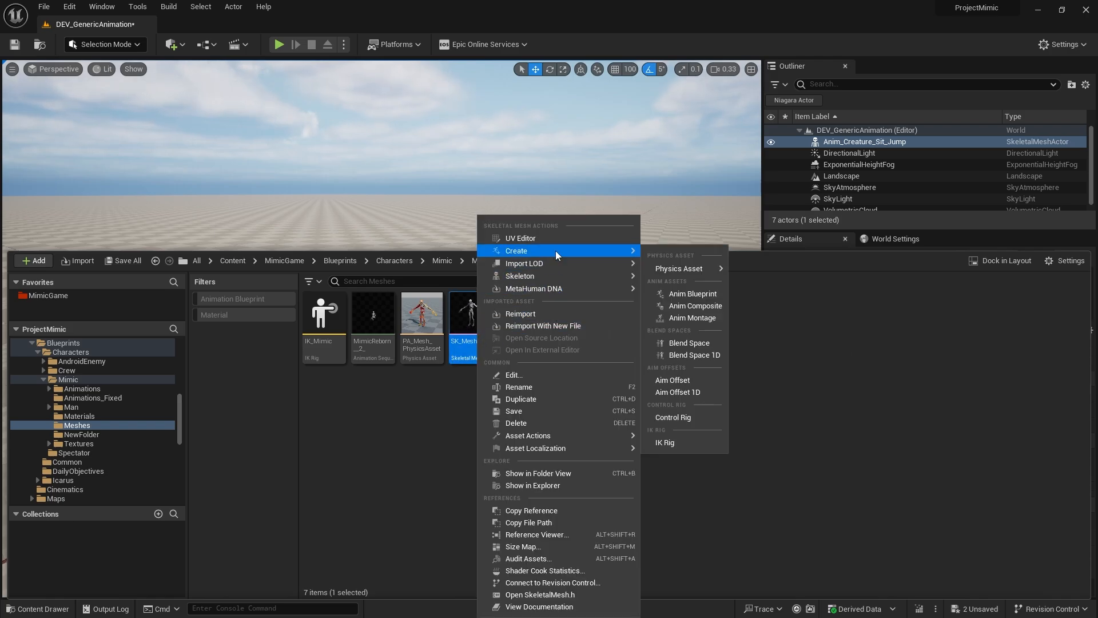
mouse_move(673, 417)
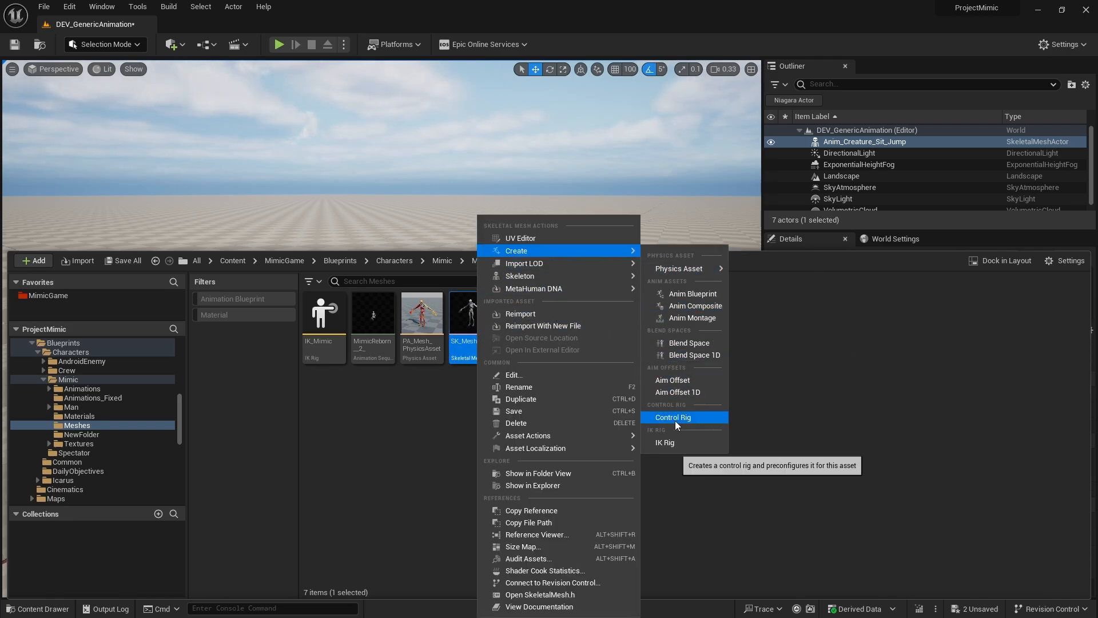
left_click(673, 417)
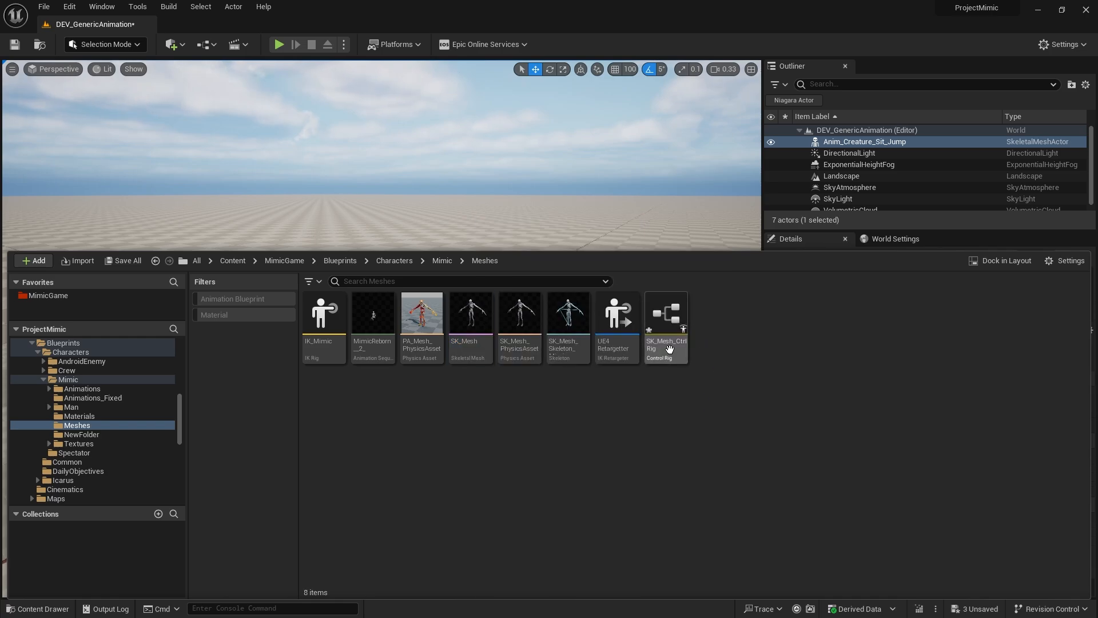
Open SK_Mesh_CtrlRig and set the Basic IK effector to hand_l and Item B to lowerarm_l
double_click(664, 312)
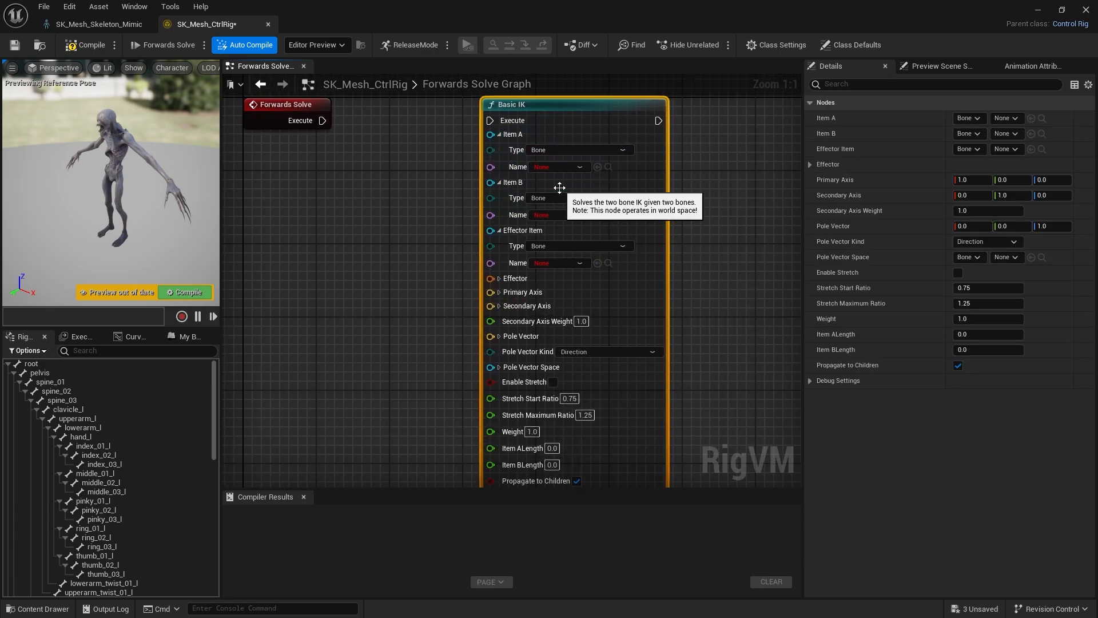
mouse_move(516, 149)
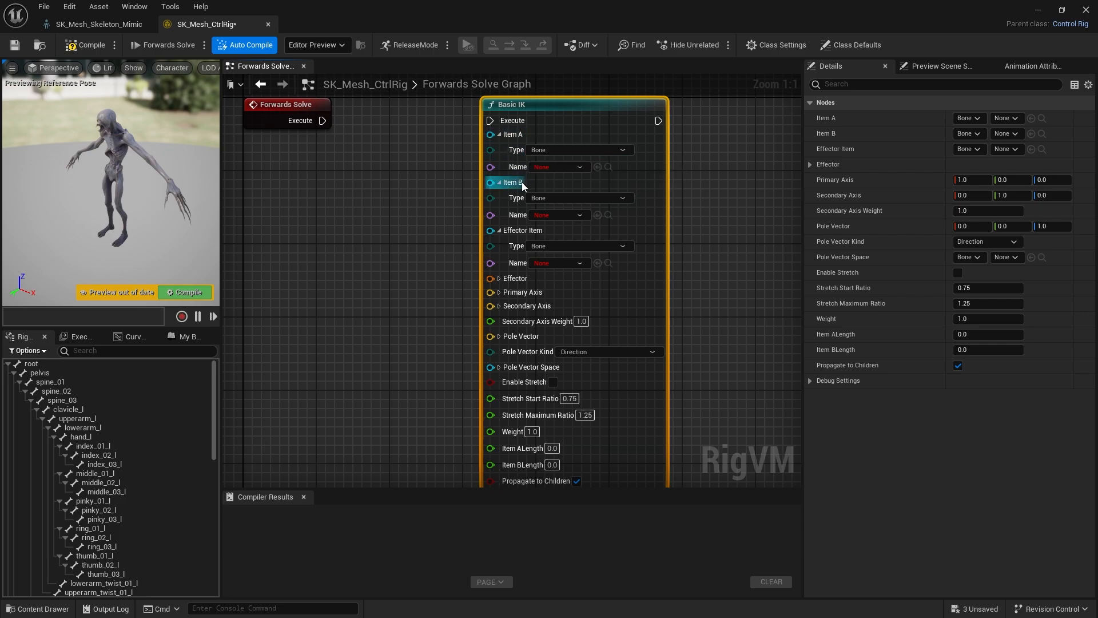
mouse_move(522, 230)
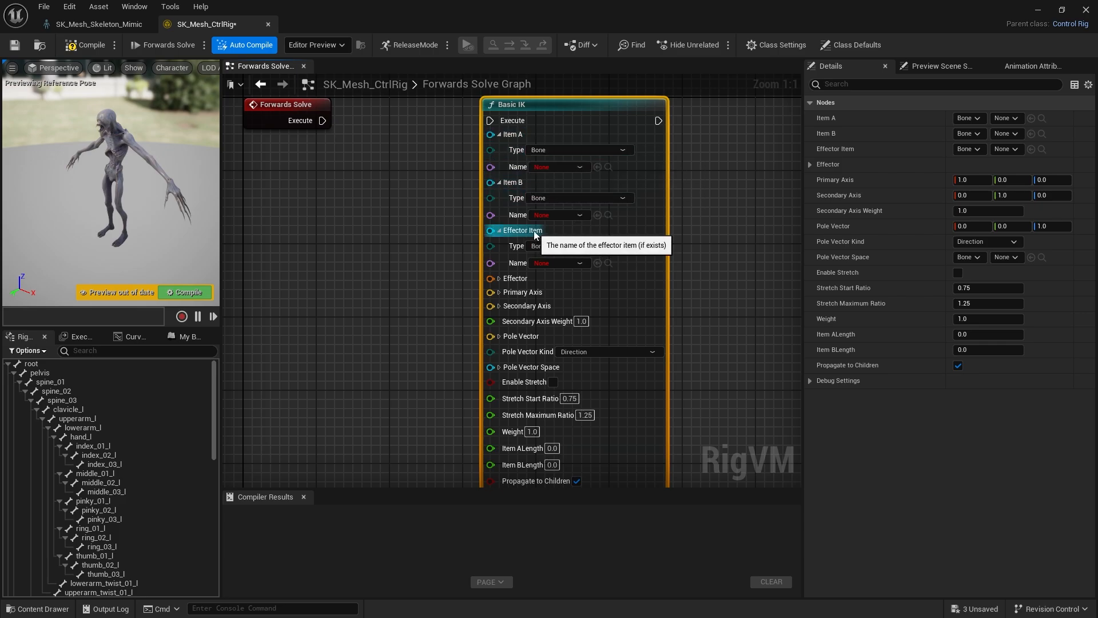
mouse_move(550, 234)
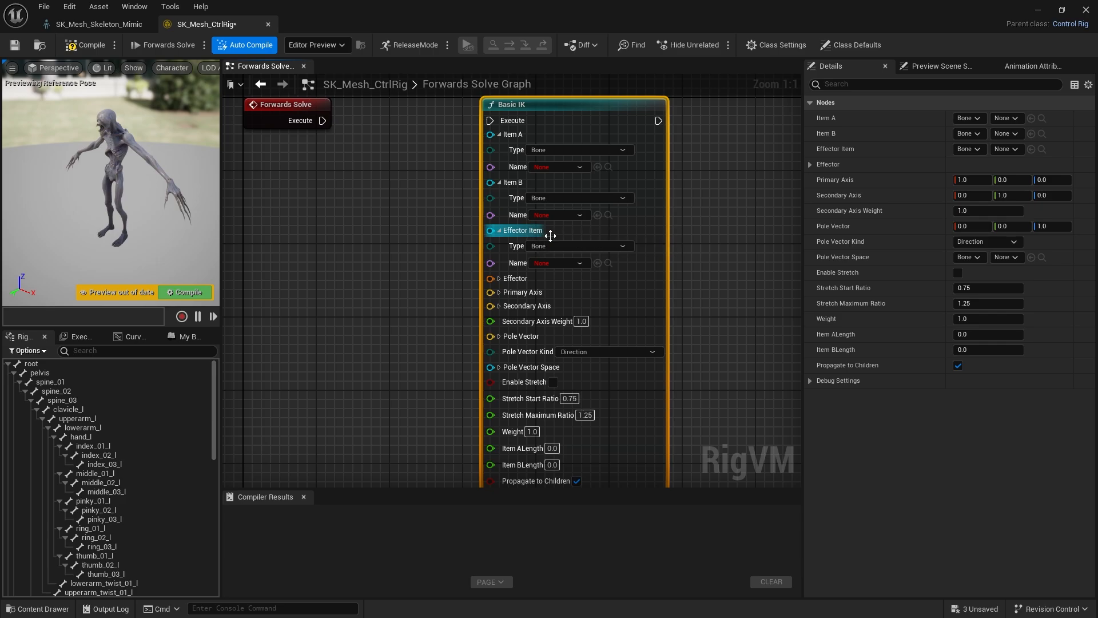
mouse_move(550, 245)
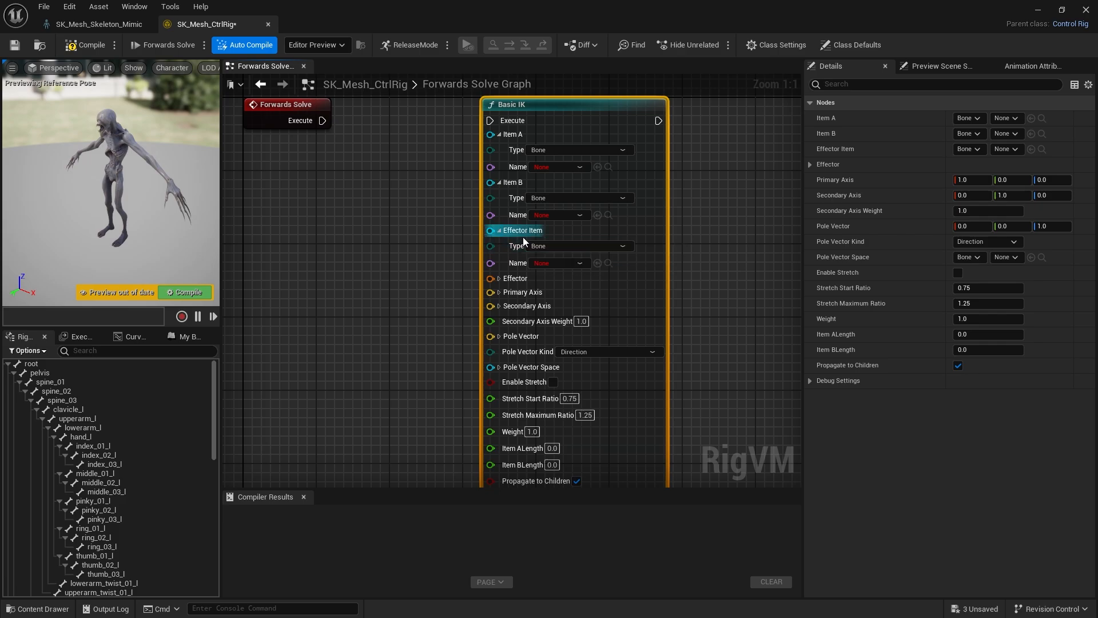
left_click(81, 437)
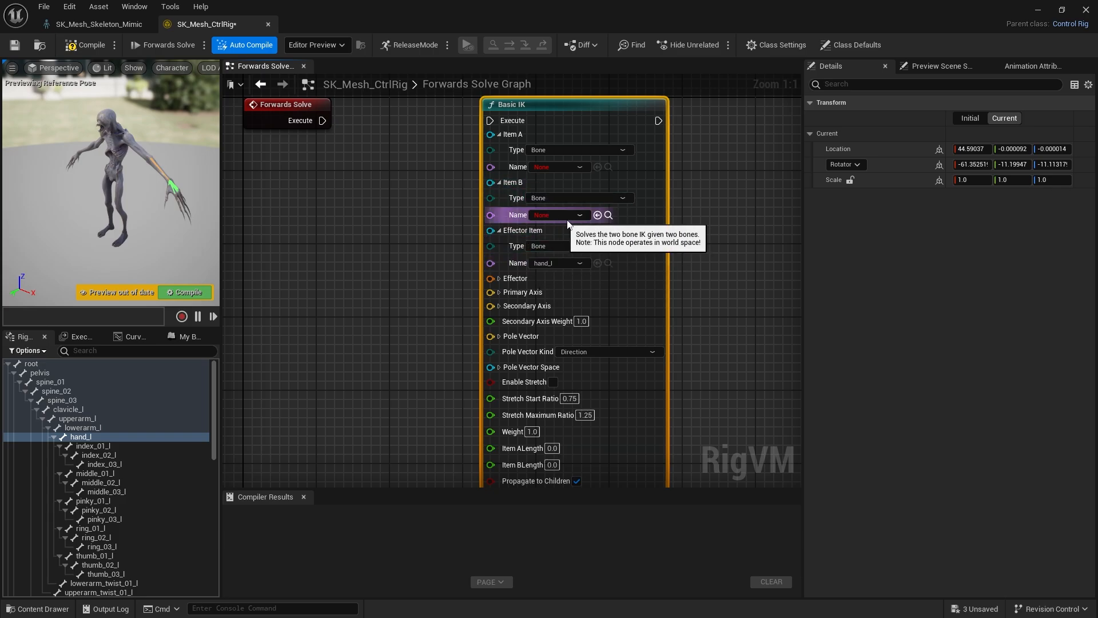
left_click(82, 427)
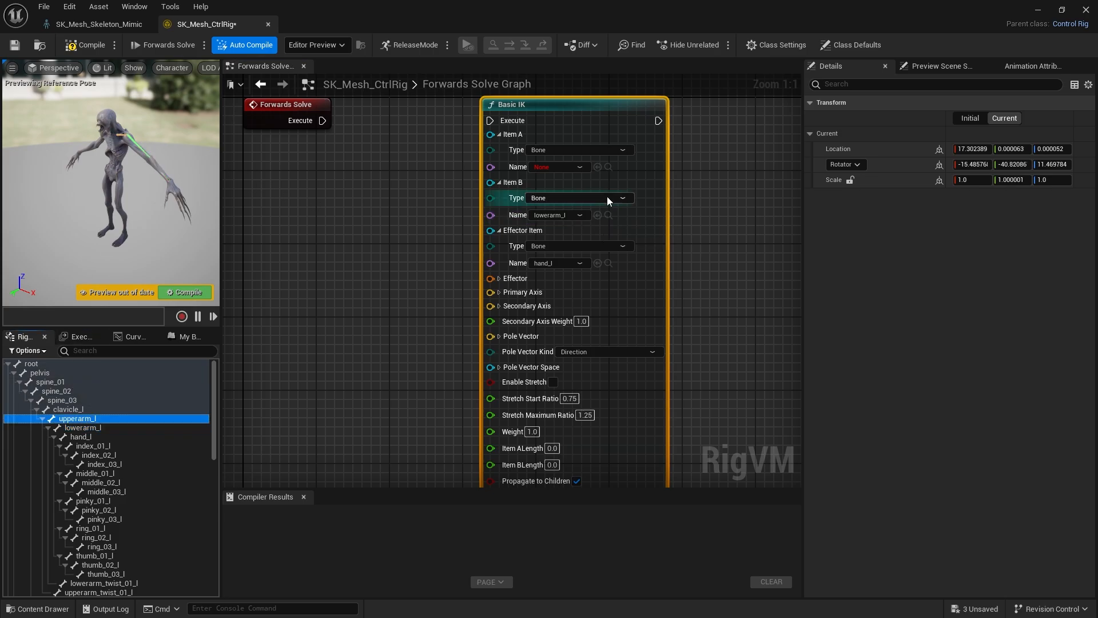
mouse_move(514, 134)
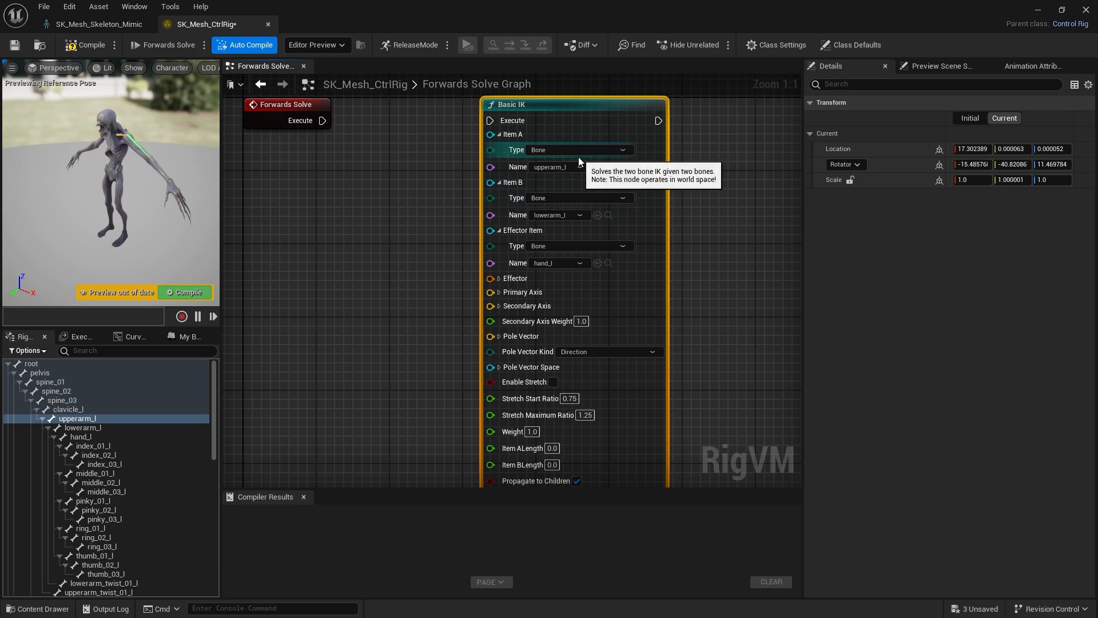
mouse_move(169, 162)
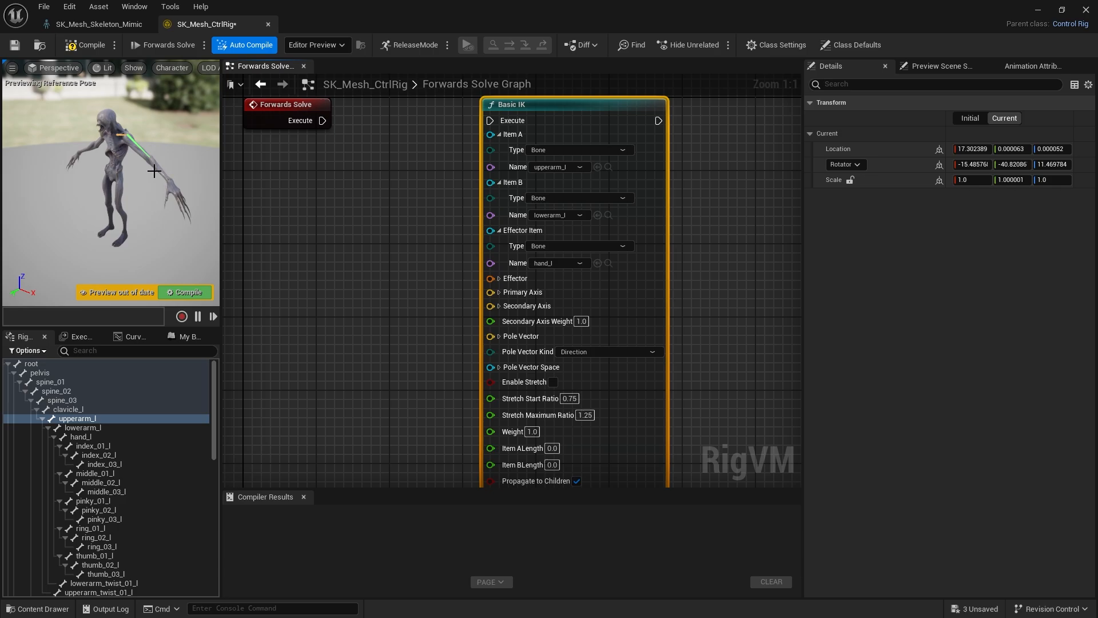
mouse_move(227, 213)
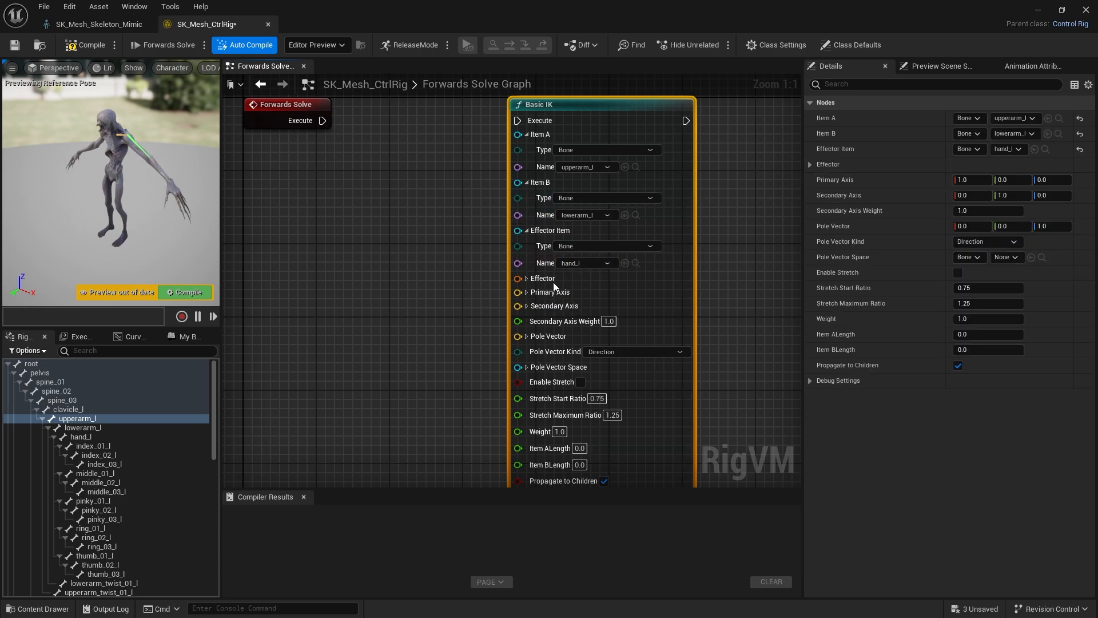
mouse_move(523, 278)
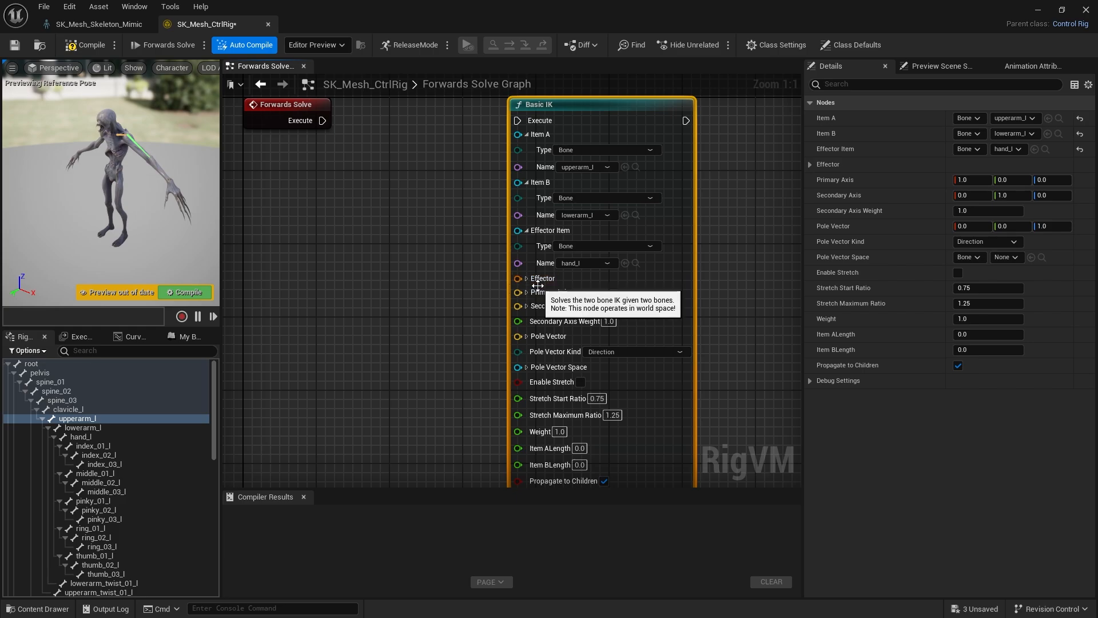
mouse_move(160, 204)
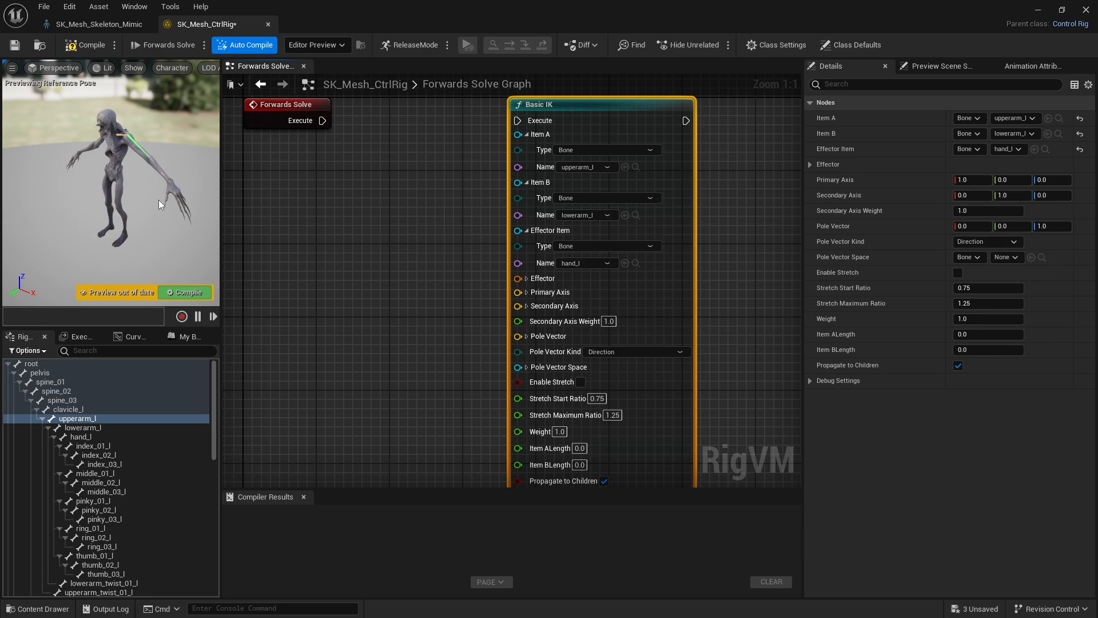
mouse_move(126, 434)
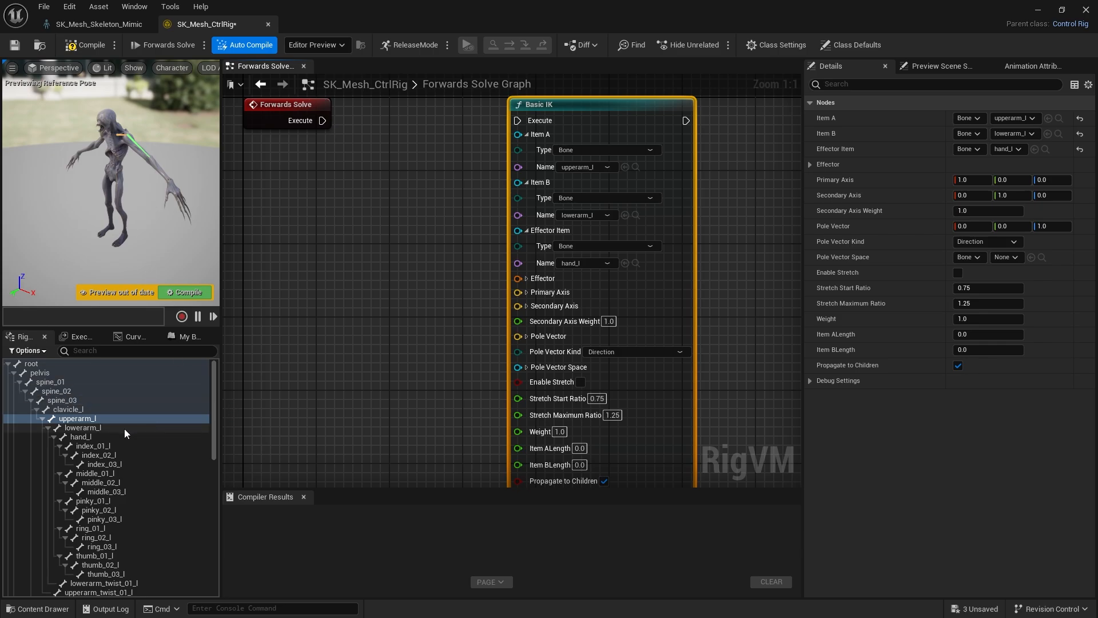
Add a new hand_l_ctrl control for the hand_l bone in the rig hierarchy
left_click(81, 436)
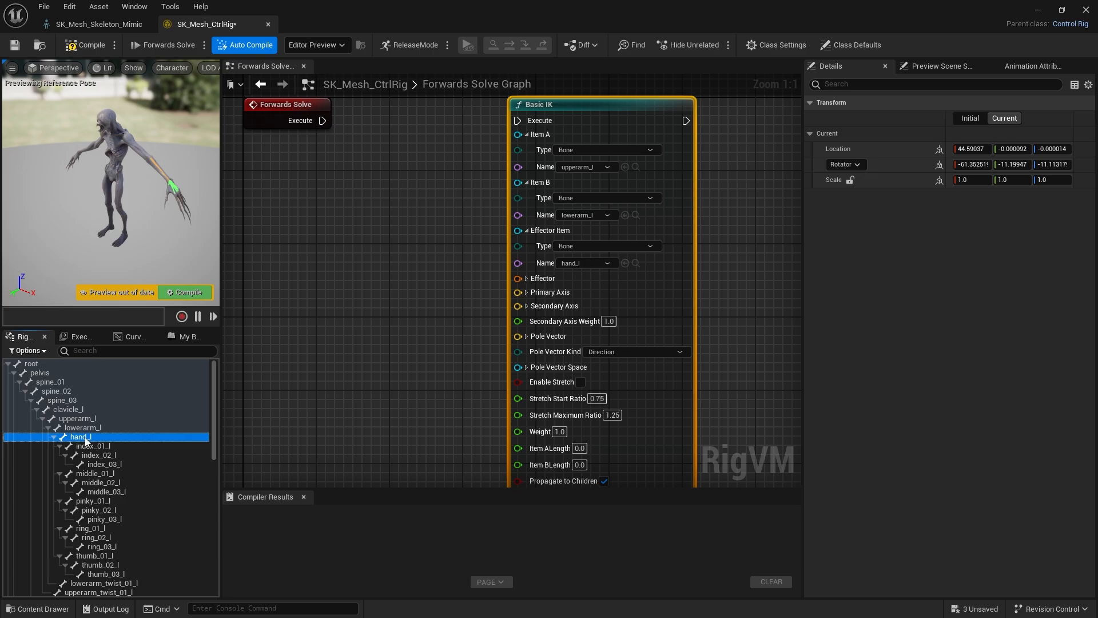
right_click(81, 437)
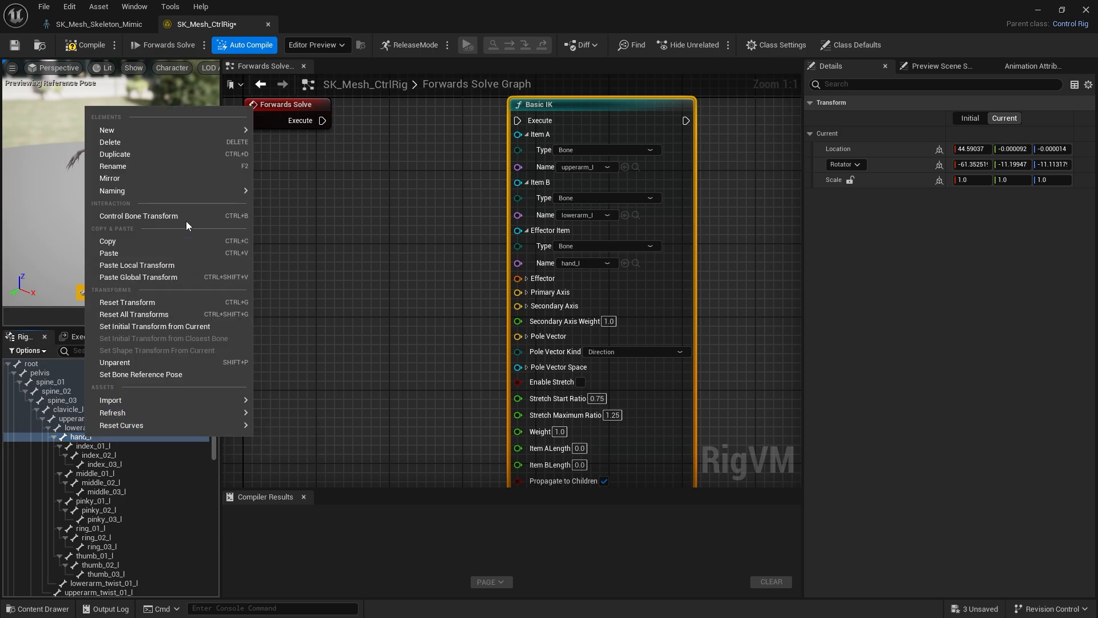
mouse_move(106, 130)
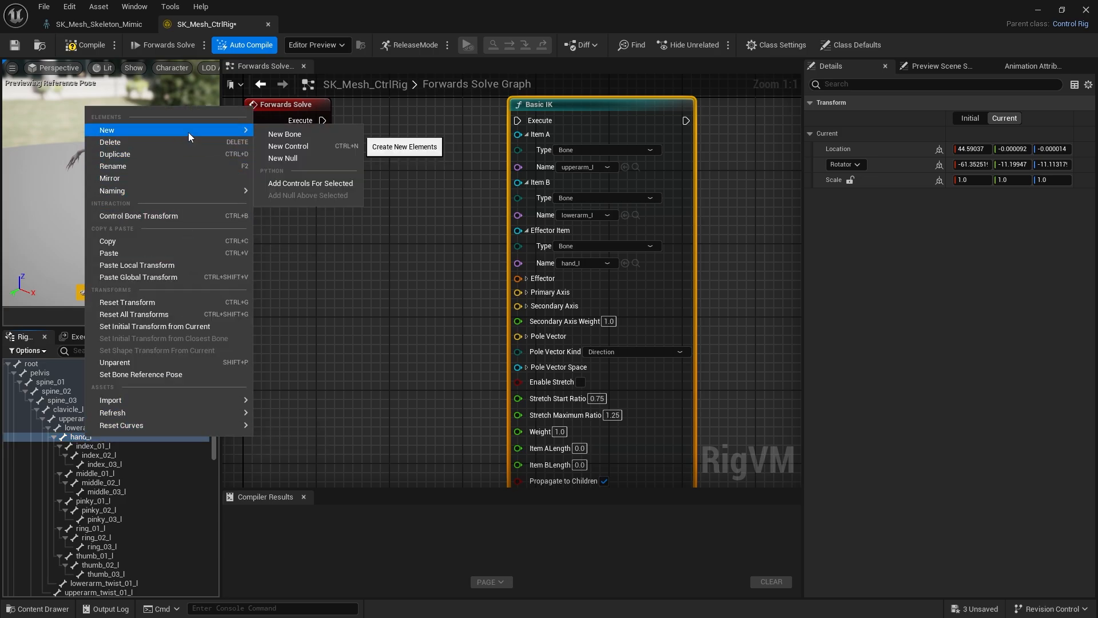
mouse_move(308, 156)
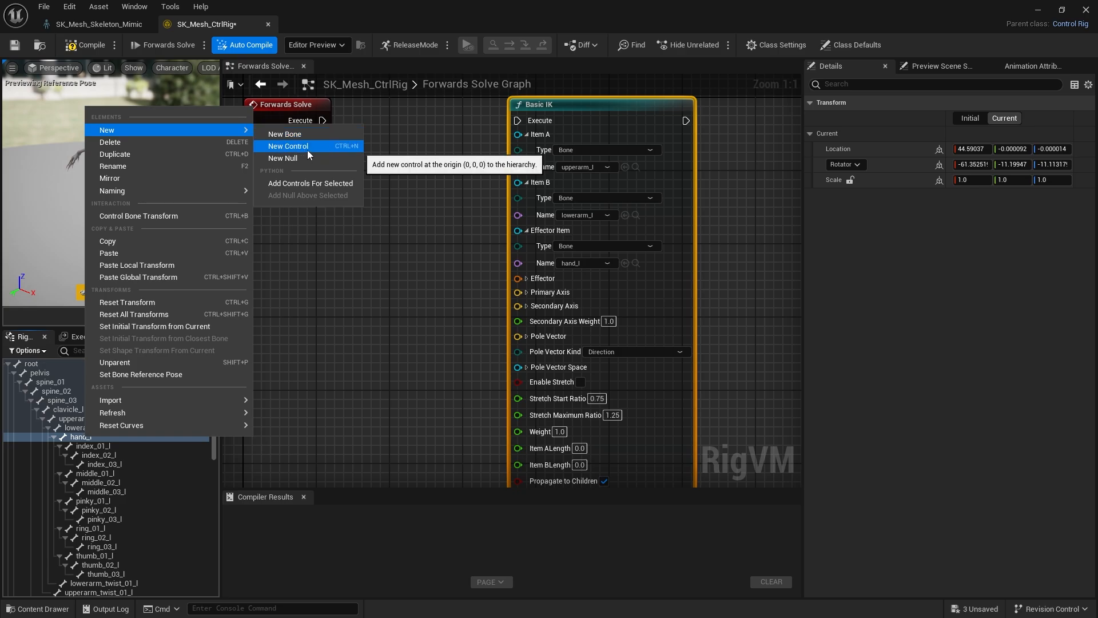
mouse_move(324, 147)
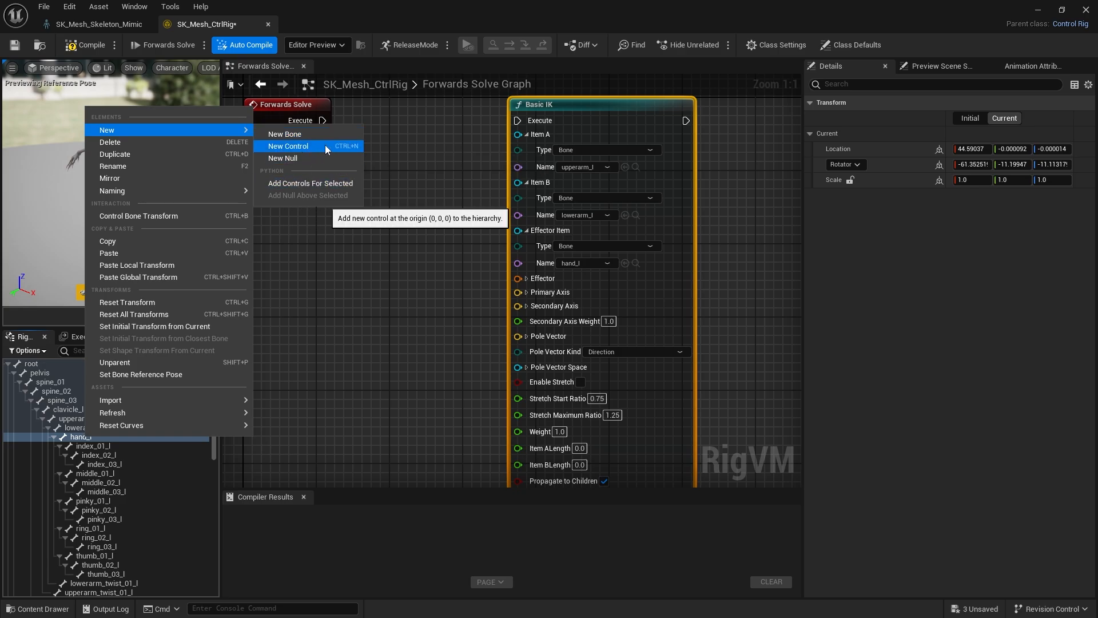
left_click(288, 145)
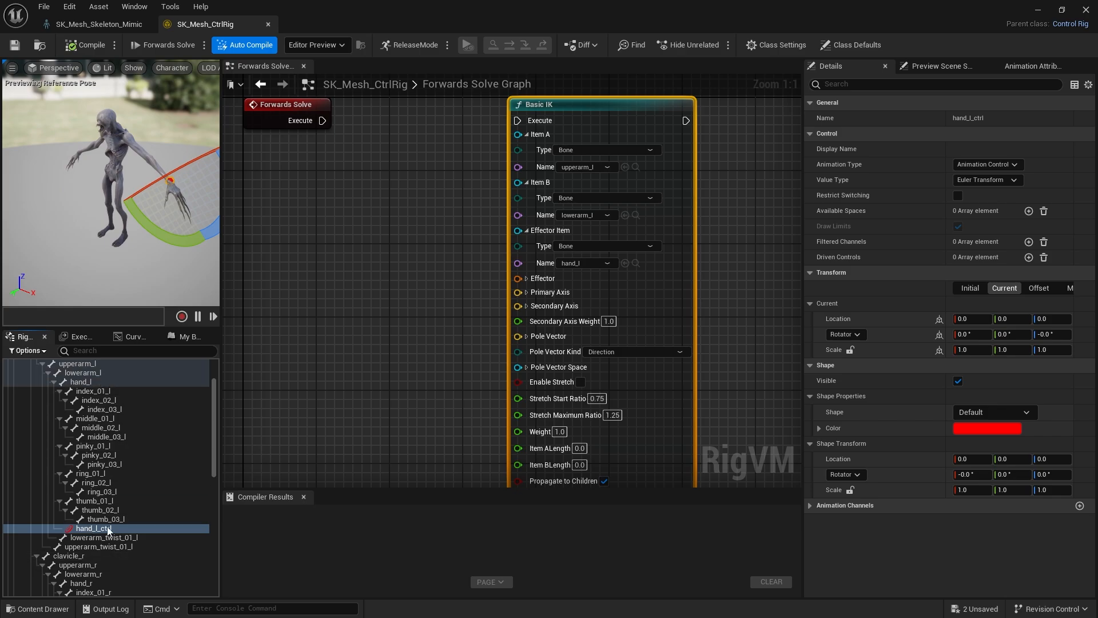
right_click(94, 528)
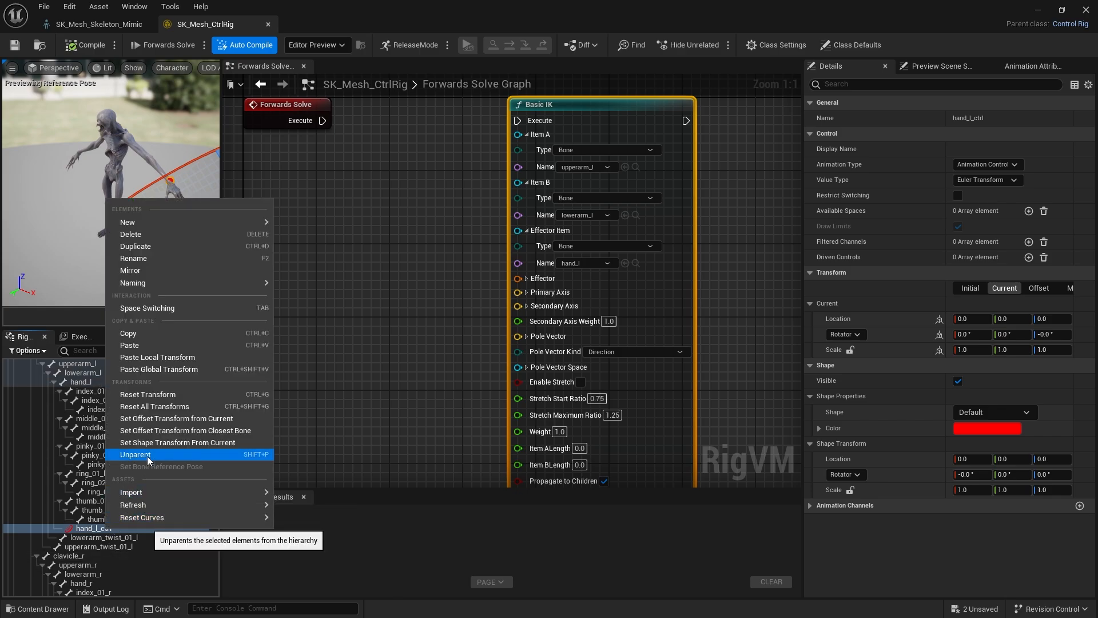
left_click(136, 454)
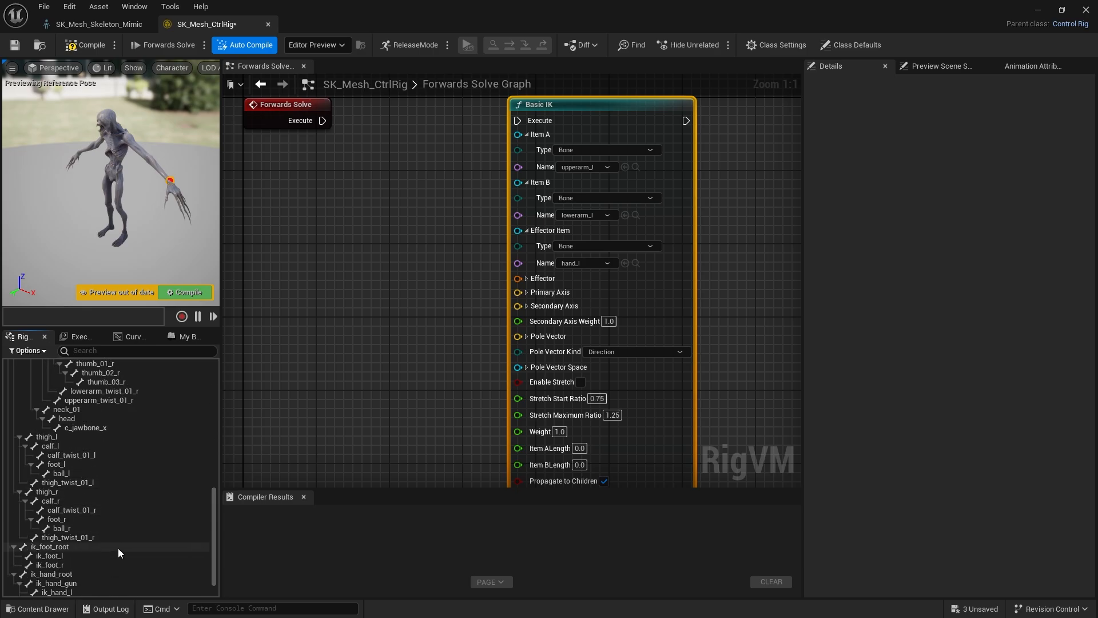
Move hand_l_ctrl to the hierarchy's top level, unparented from hand_l, and select it
right_click(42, 582)
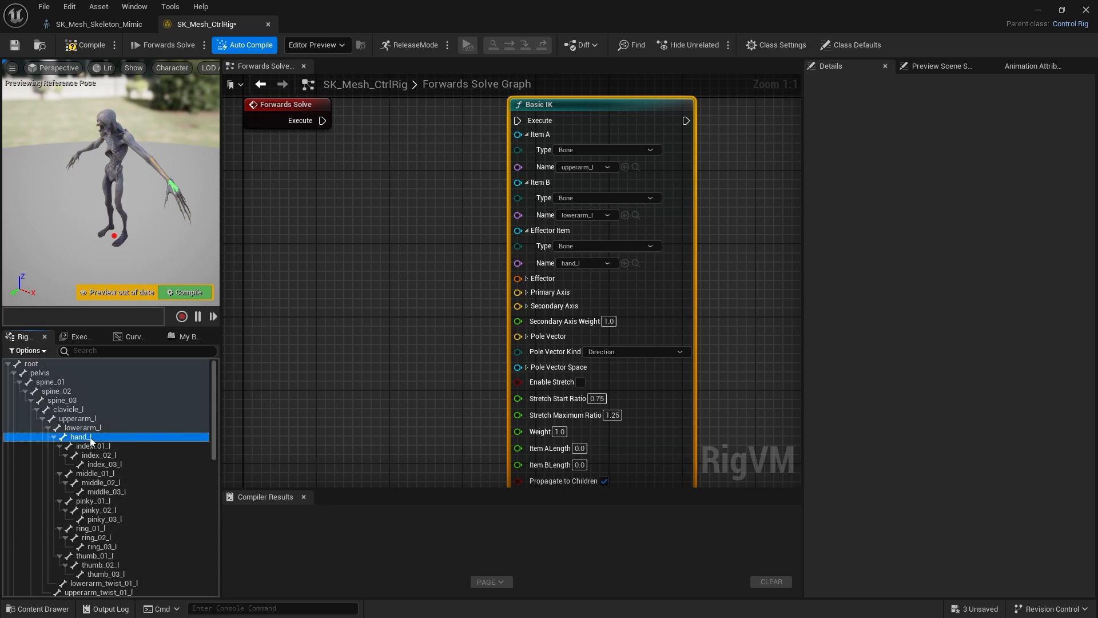
right_click(79, 436)
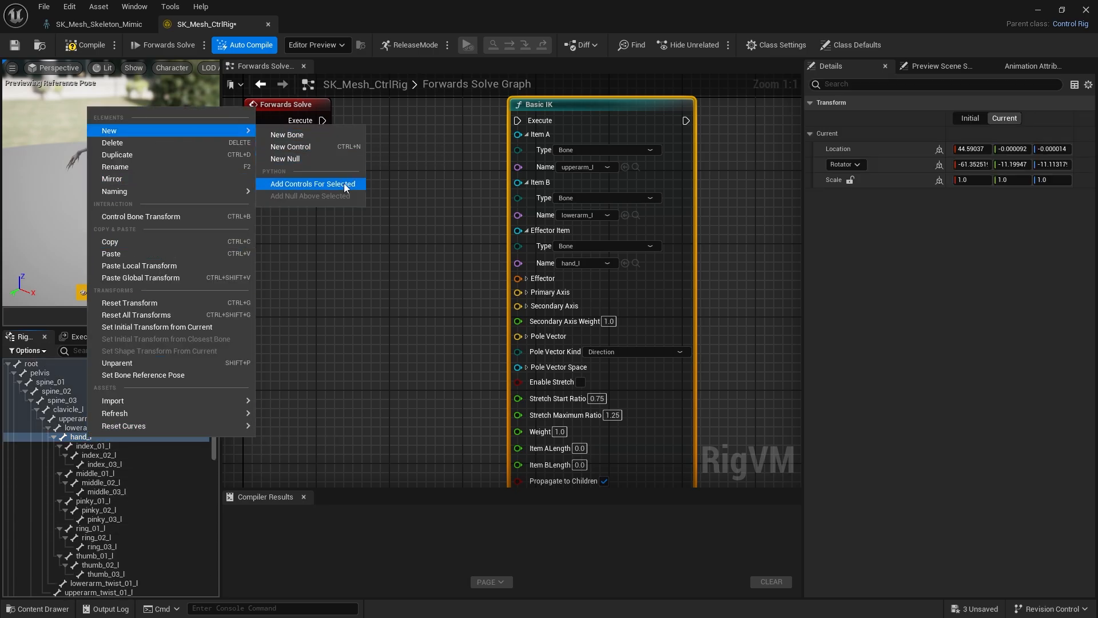
mouse_move(312, 183)
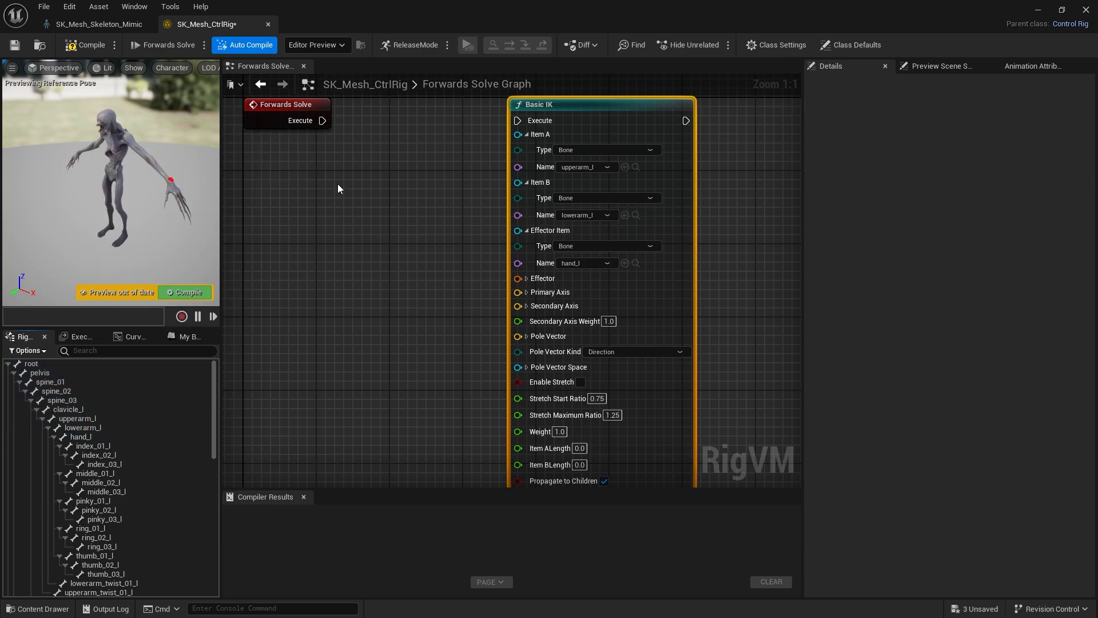
scroll("down", 3)
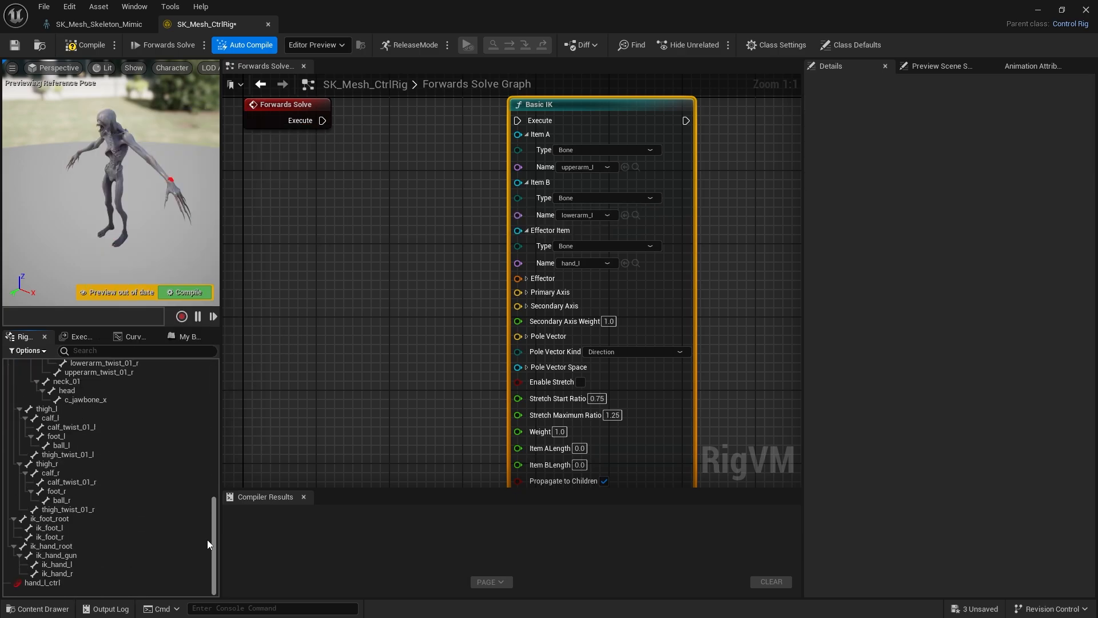
left_click(42, 582)
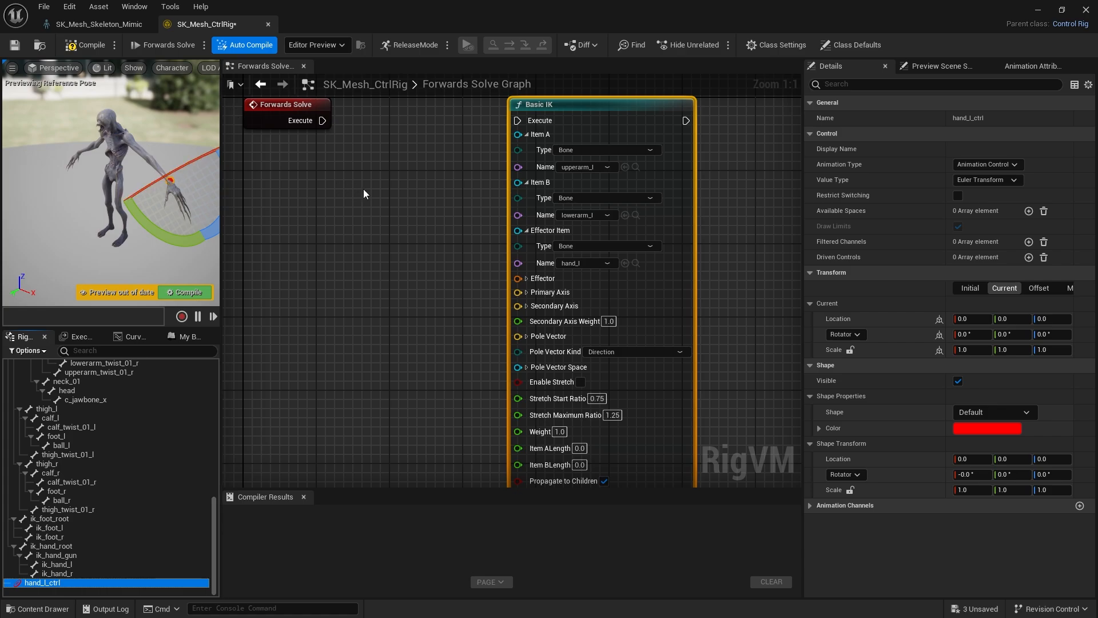
mouse_move(268, 162)
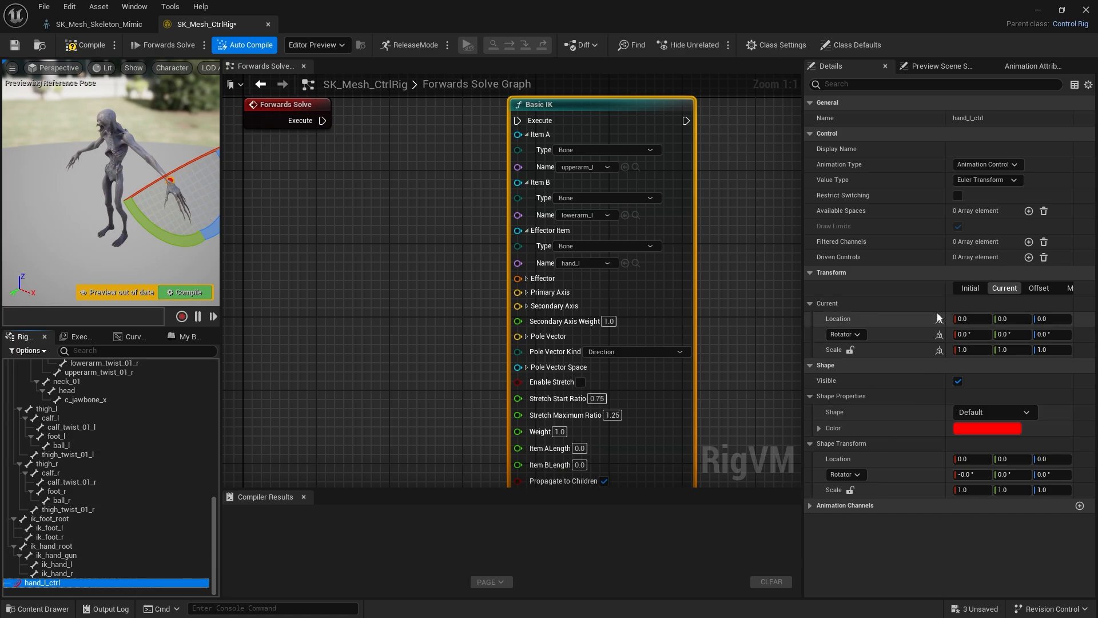
Set hand_l_ctrl's shape to Box_Thick scaled to 2 on all axes
left_click(993, 148)
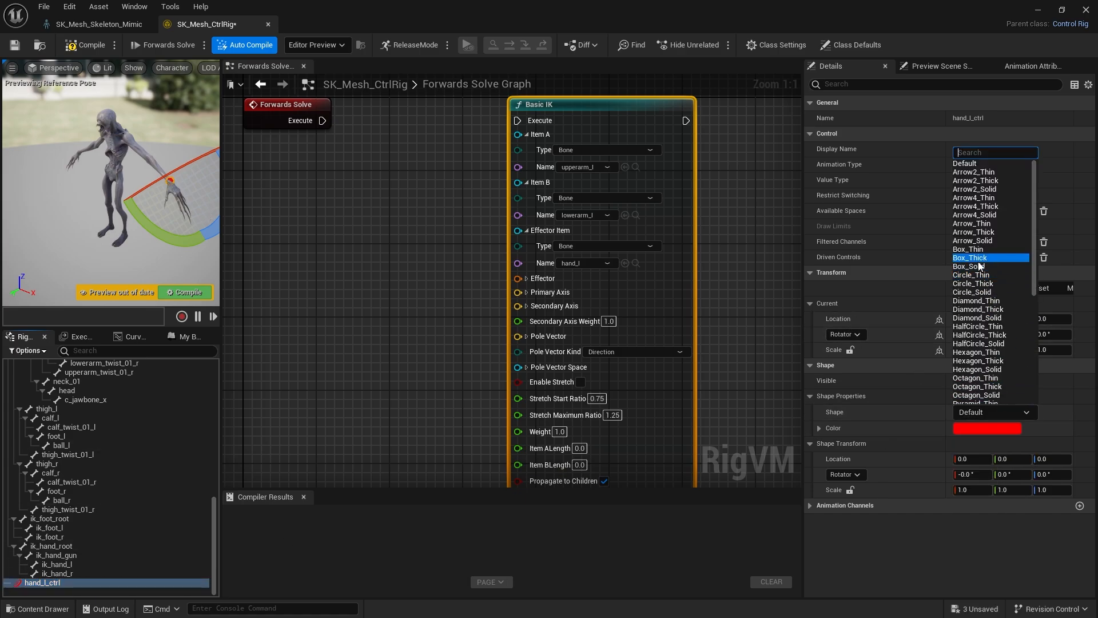
left_click(969, 257)
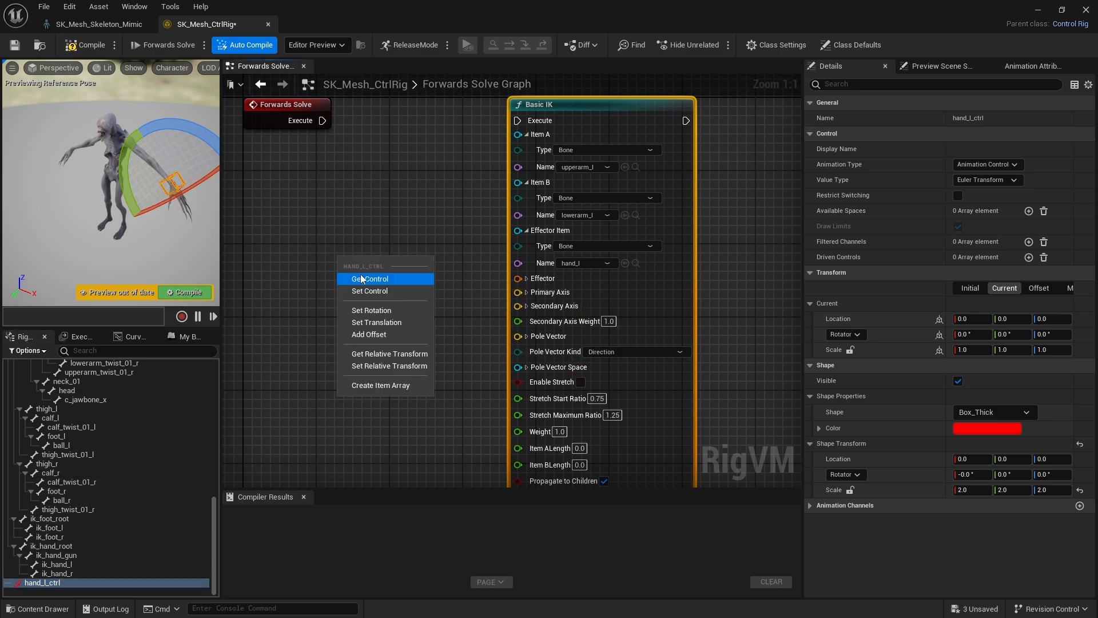
Add a global Get Transform node for hand_l_ctrl and wire it into the Basic IK Effector
left_click(369, 278)
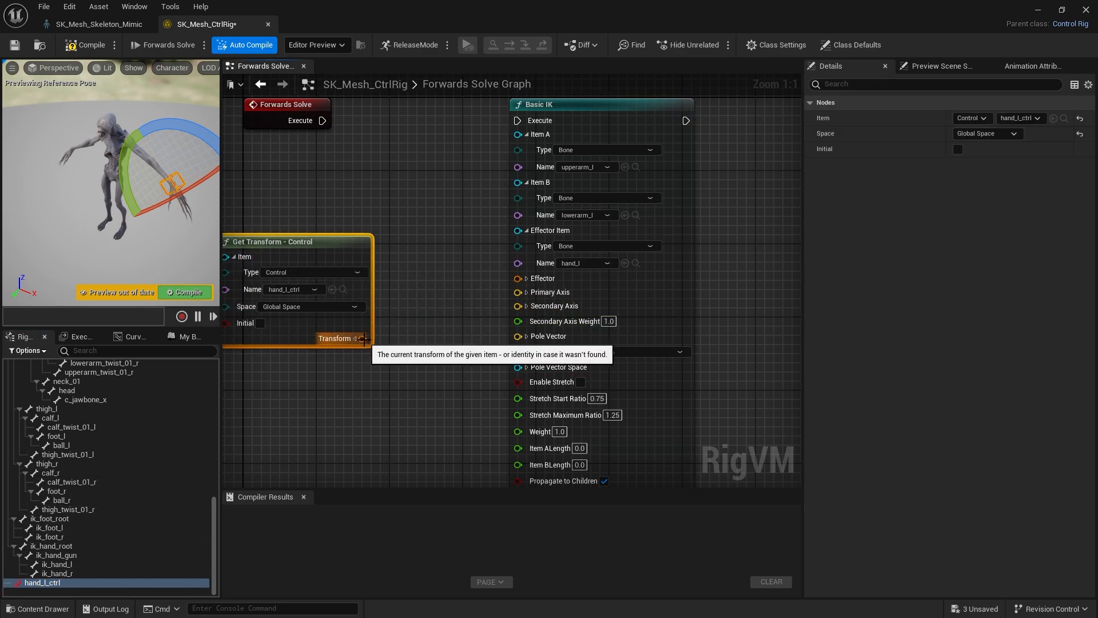
left_click_drag(361, 338, 517, 277)
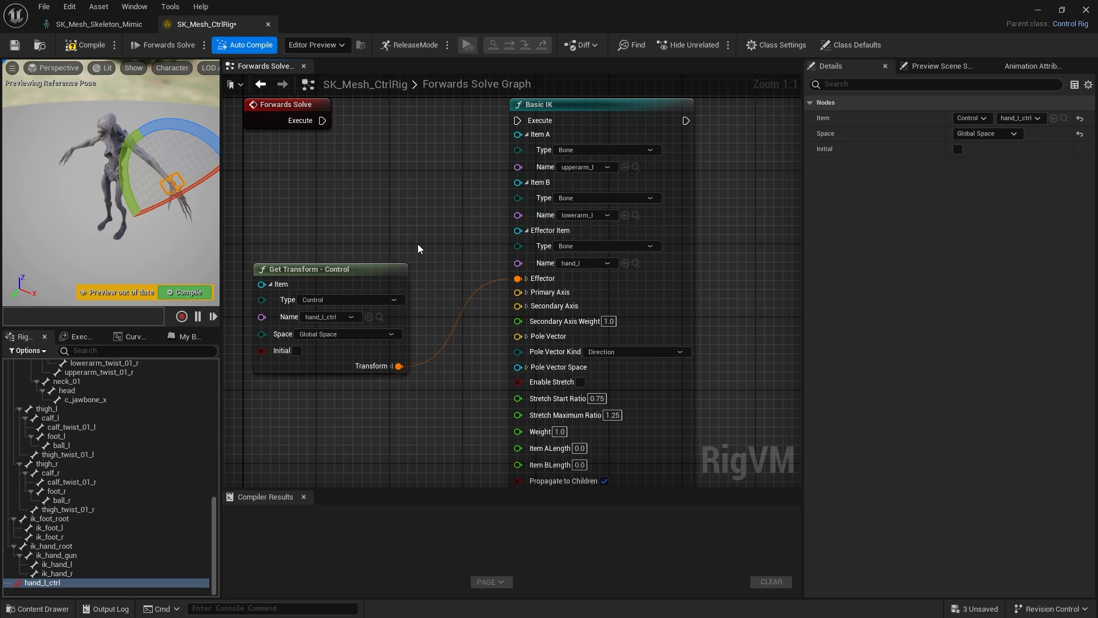
mouse_move(336, 265)
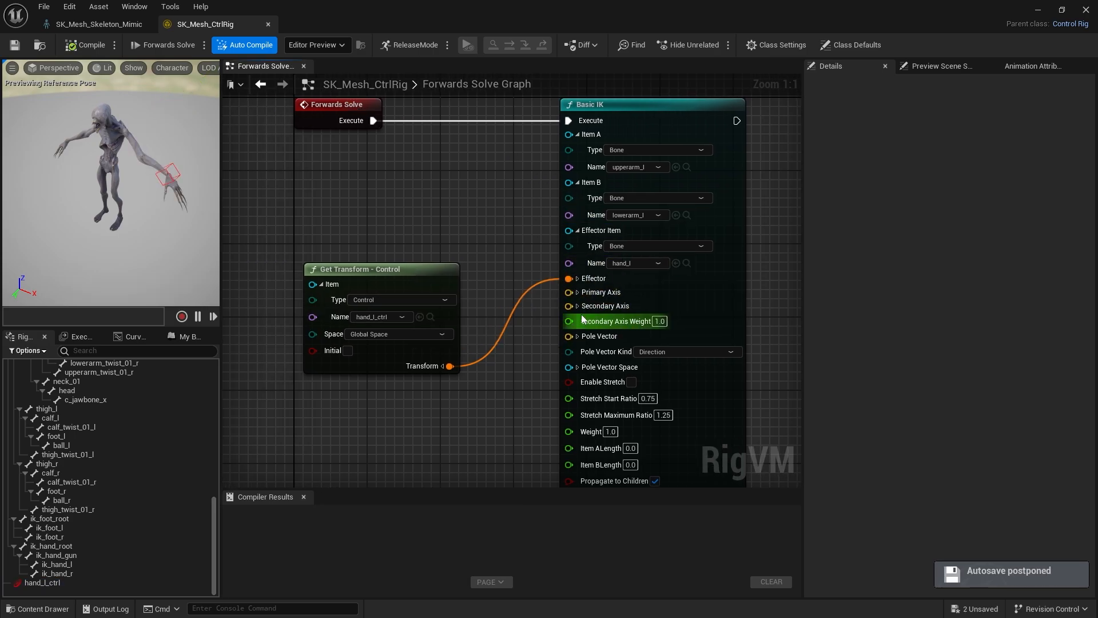
mouse_move(571, 343)
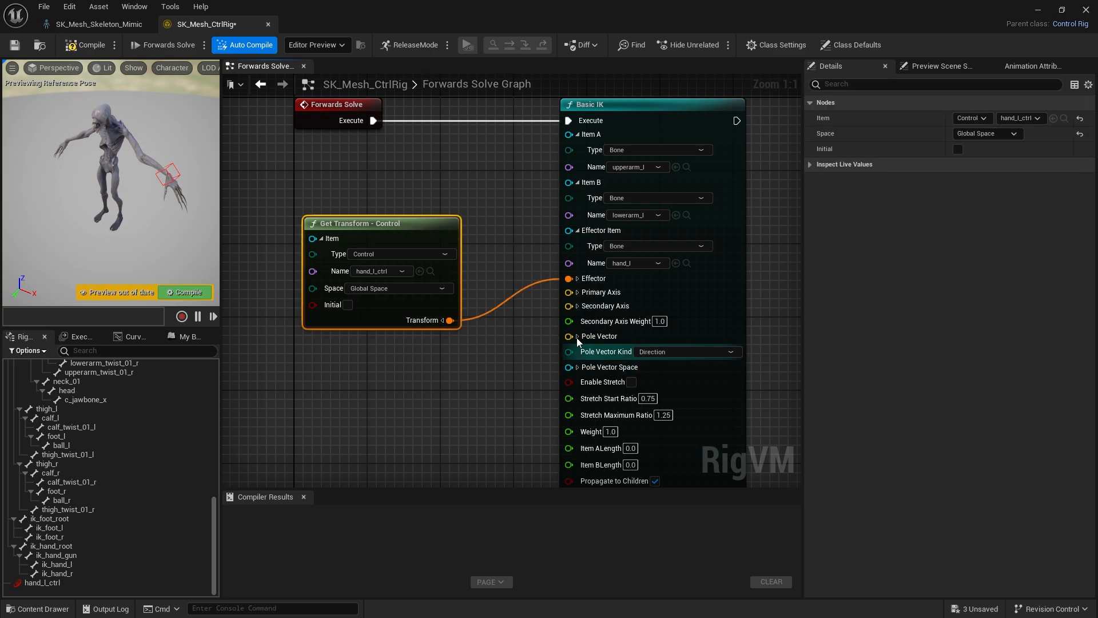
mouse_move(555, 342)
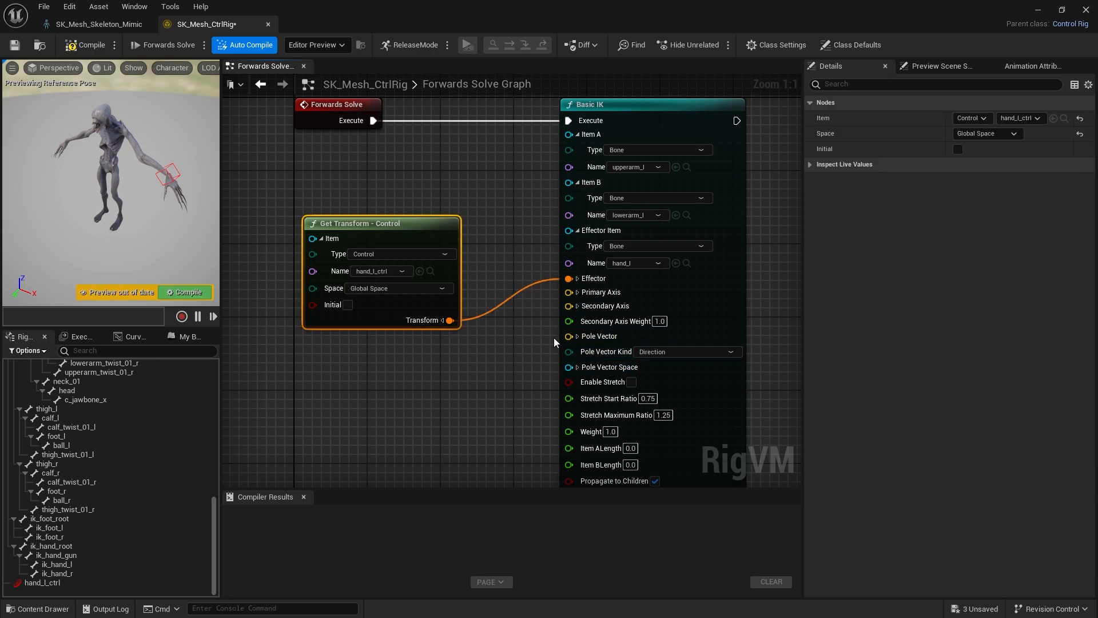
mouse_move(187, 252)
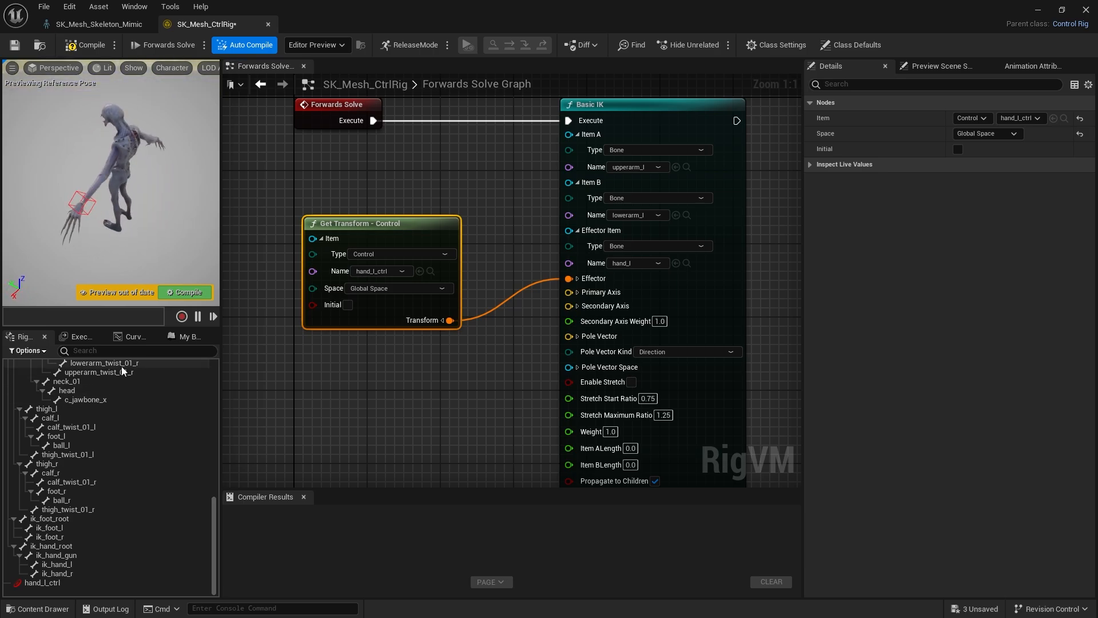
mouse_move(110, 404)
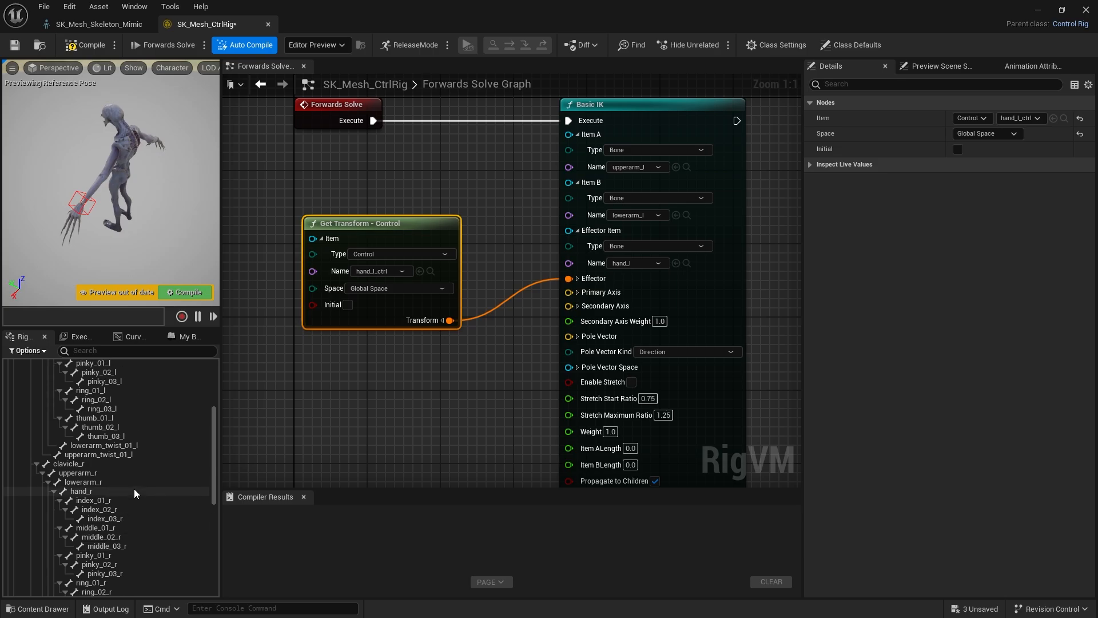
Add lowerarm_l_ctrl for the lowerarm_l bone at the rig hierarchy's top level
left_click(84, 427)
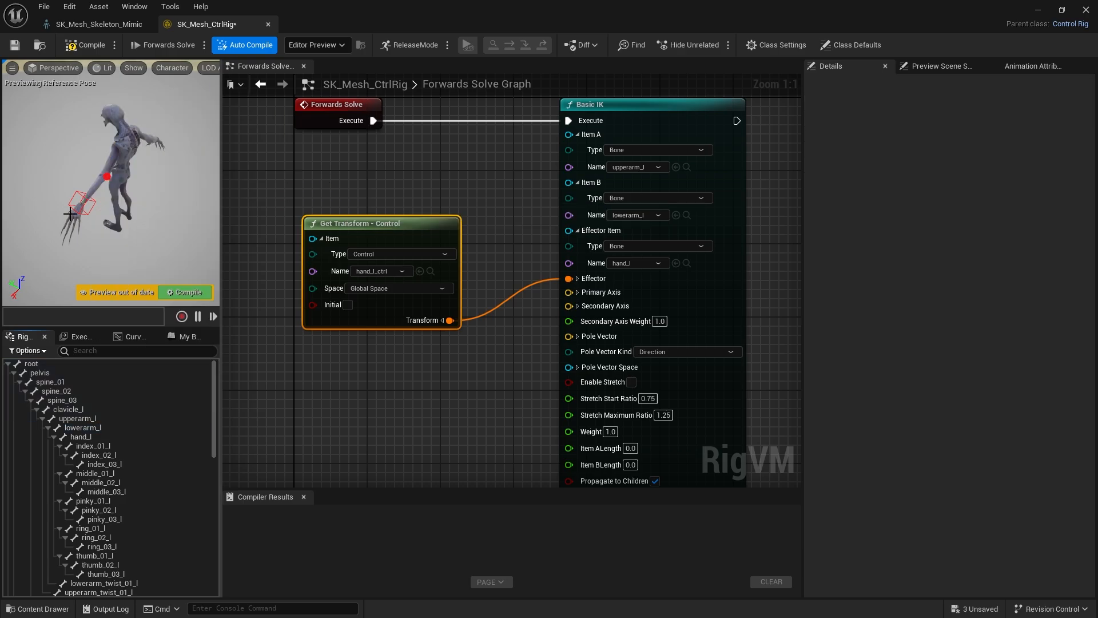
scroll("down", 3)
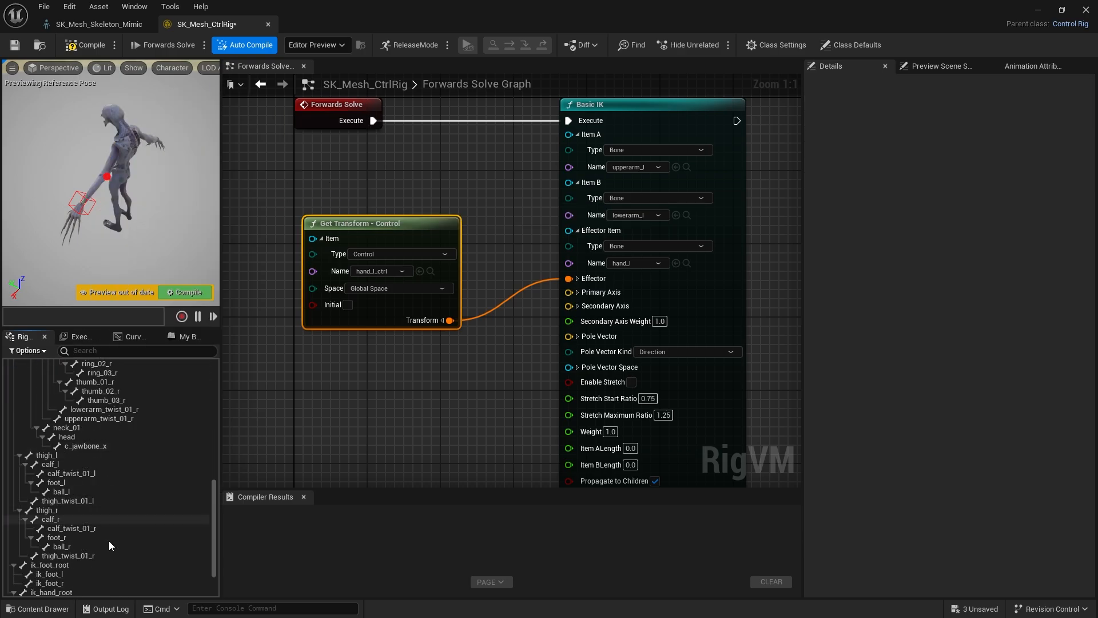
left_click(49, 582)
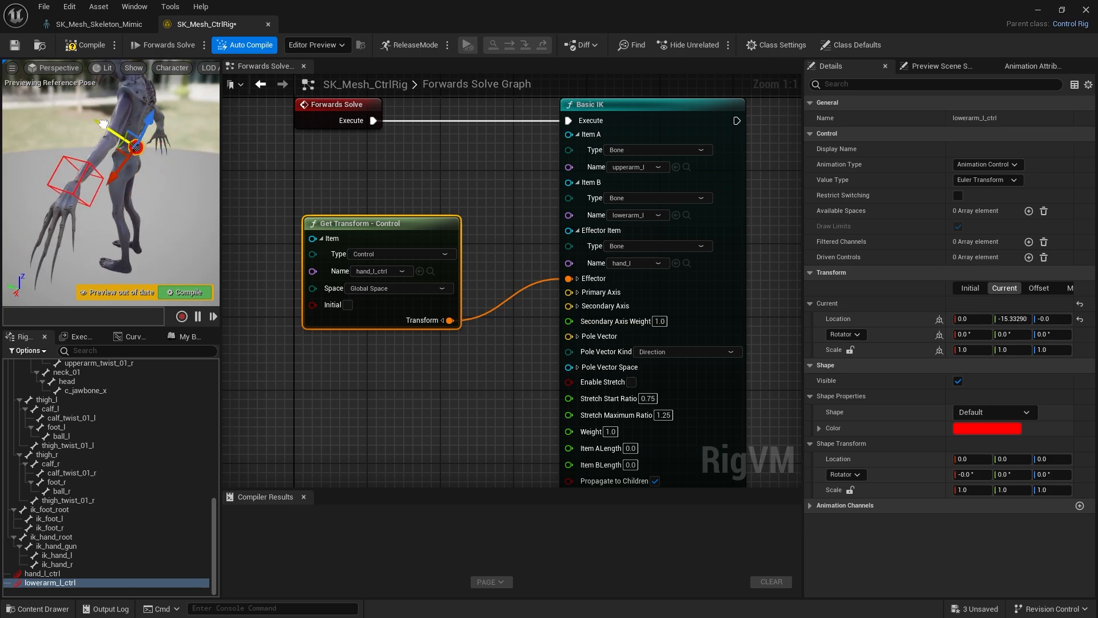
Move lowerarm_l_ctrl behind the elbow as a Pyramid_Thick, rotated 90 and scaled 2
left_click_drag(136, 147, 160, 162)
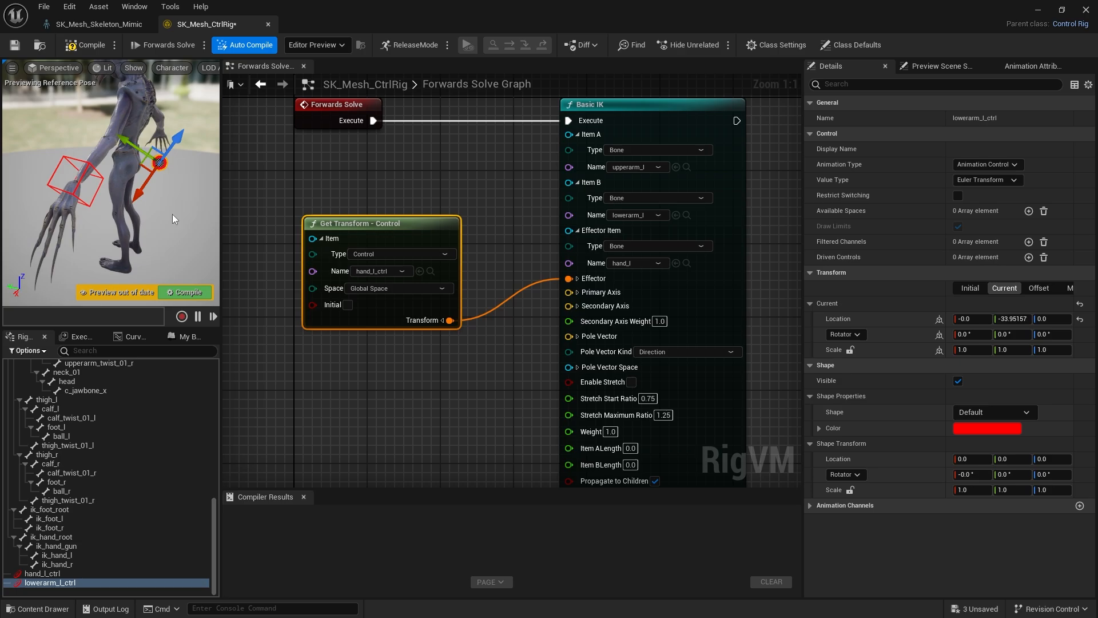
mouse_move(136, 250)
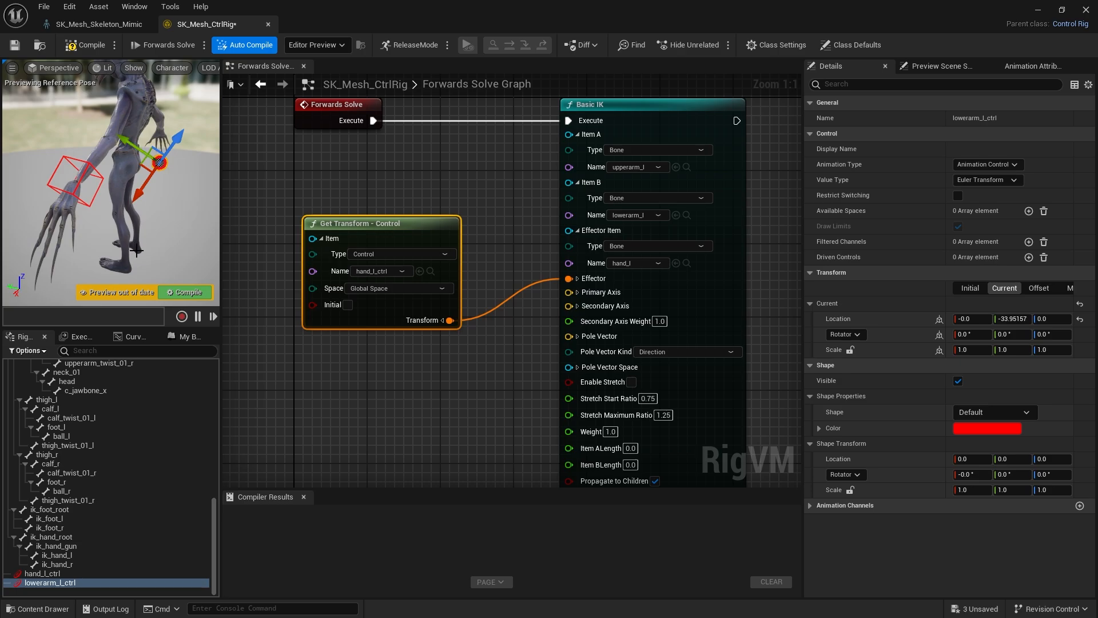
left_click(992, 412)
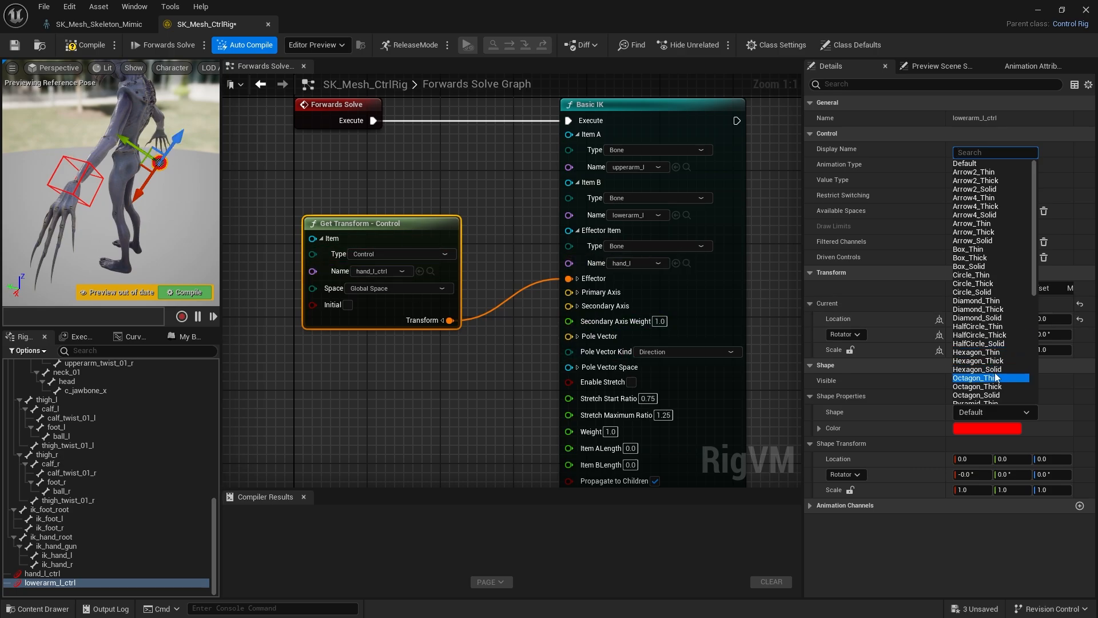
scroll("down", 3)
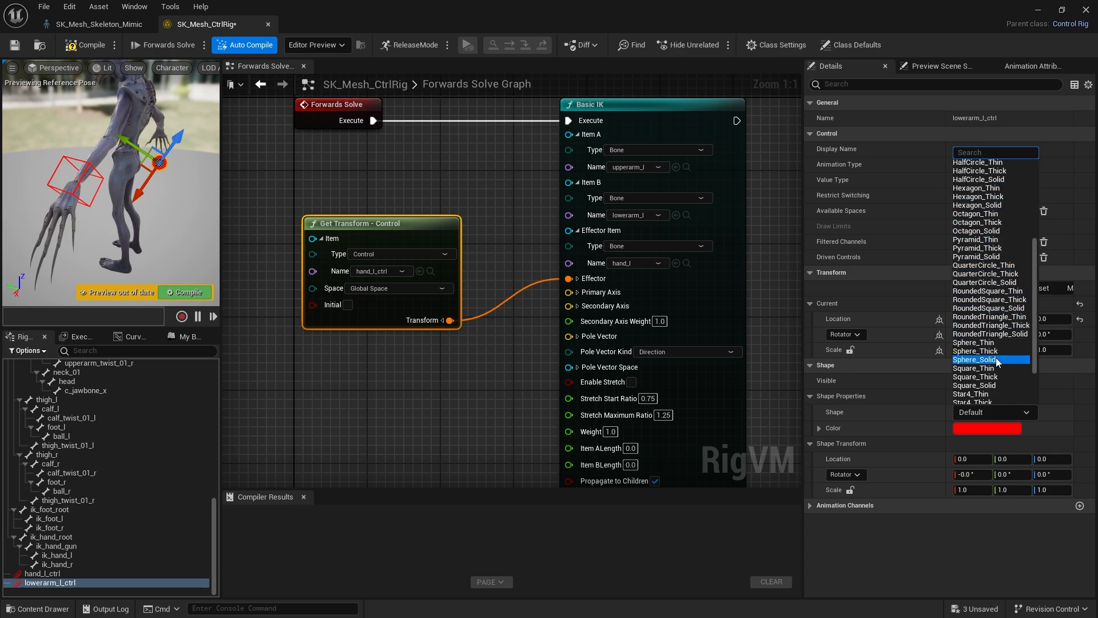
scroll("down", 3)
type("90")
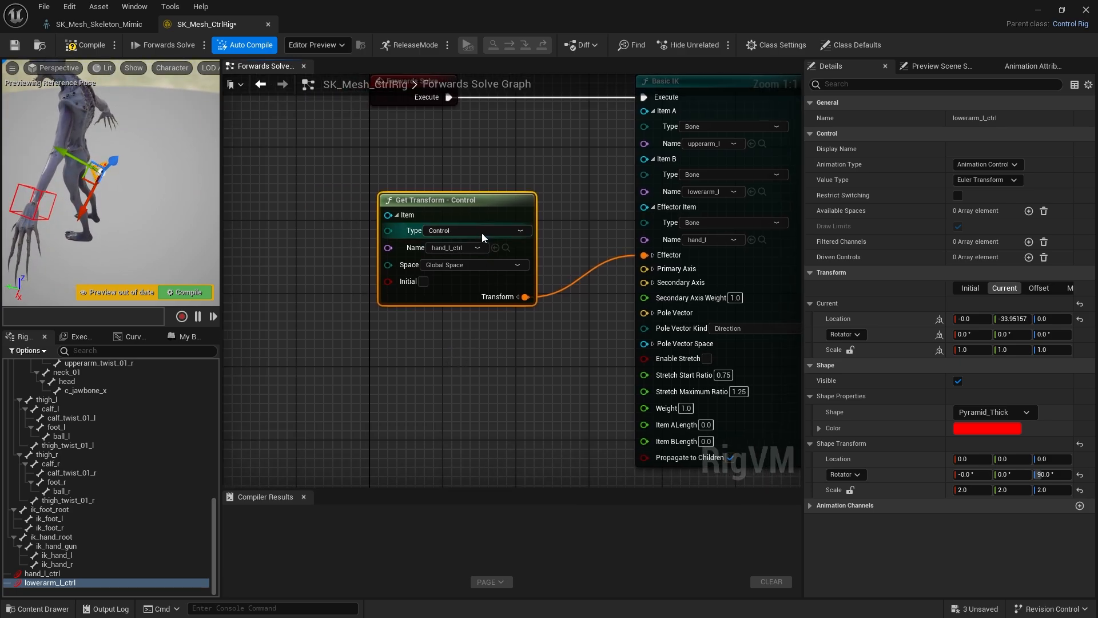
mouse_move(658, 312)
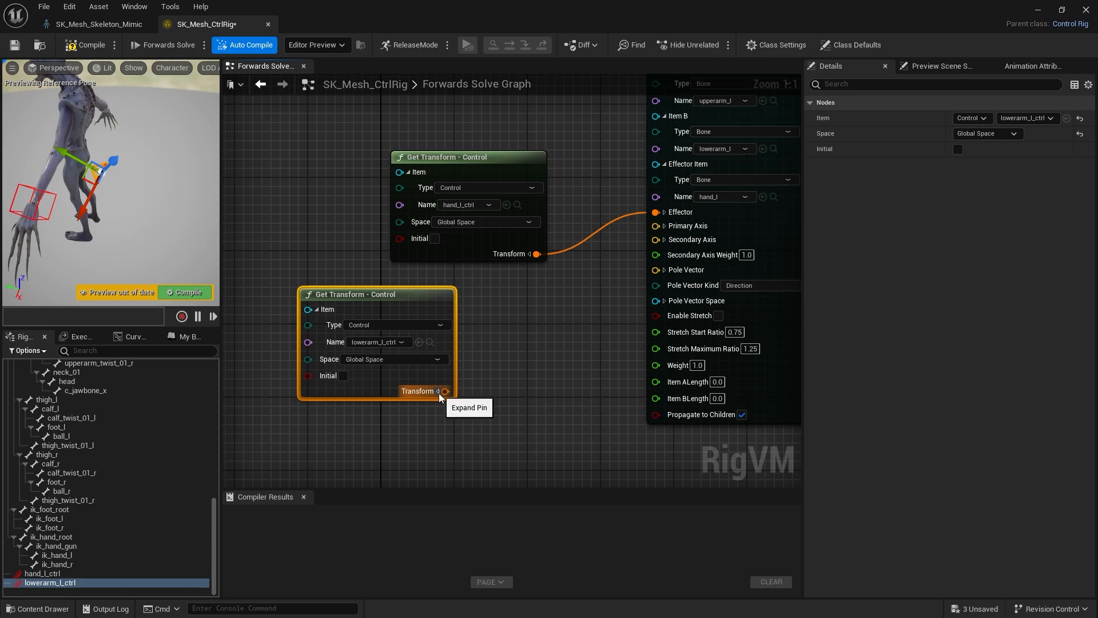
Split lowerarm_l_ctrl's global transform and wire its Translation into the Basic IK Pole Vector
left_click(436, 391)
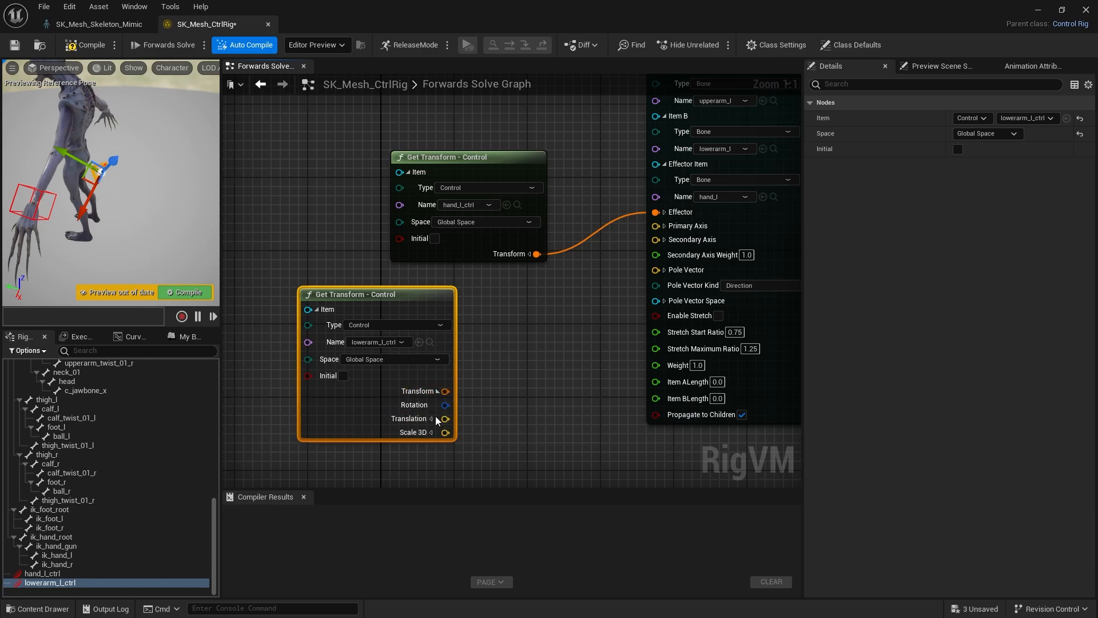
left_click_drag(446, 418, 616, 335)
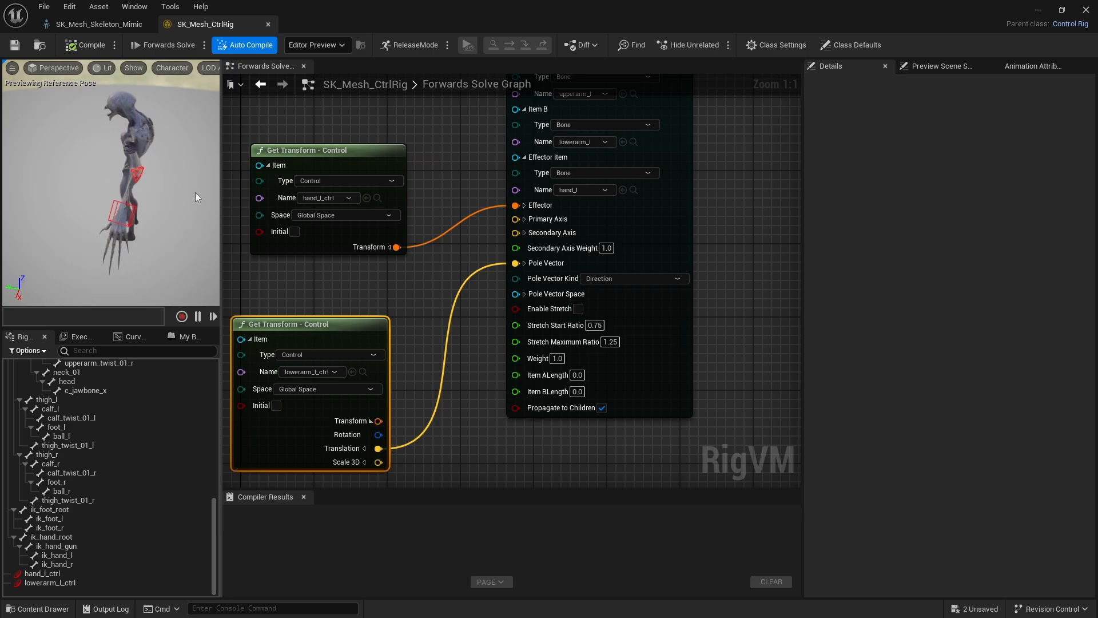
Test-move the lowerarm_l_ctrl elbow pole control, undo the move, and reselect it
left_click(49, 582)
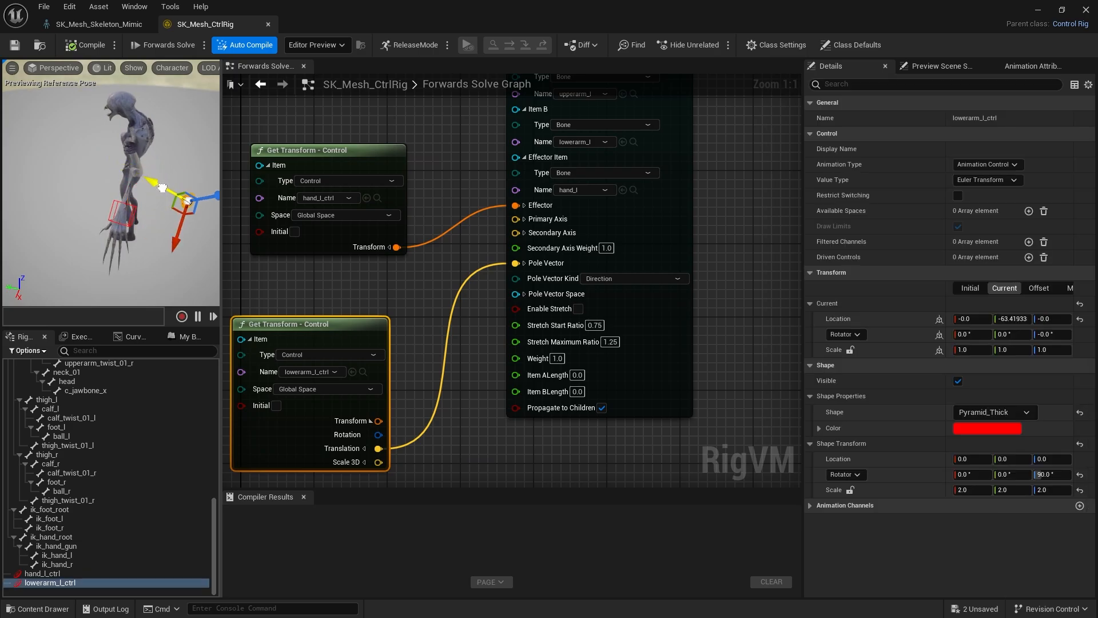
left_click_drag(163, 187, 168, 218)
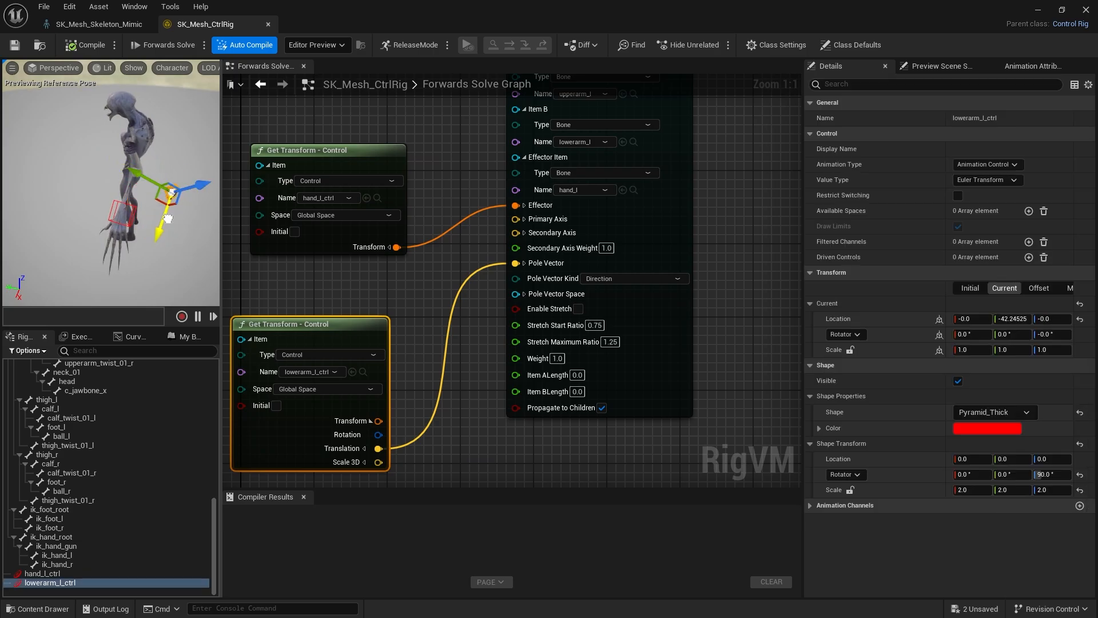
key("ctrl+z")
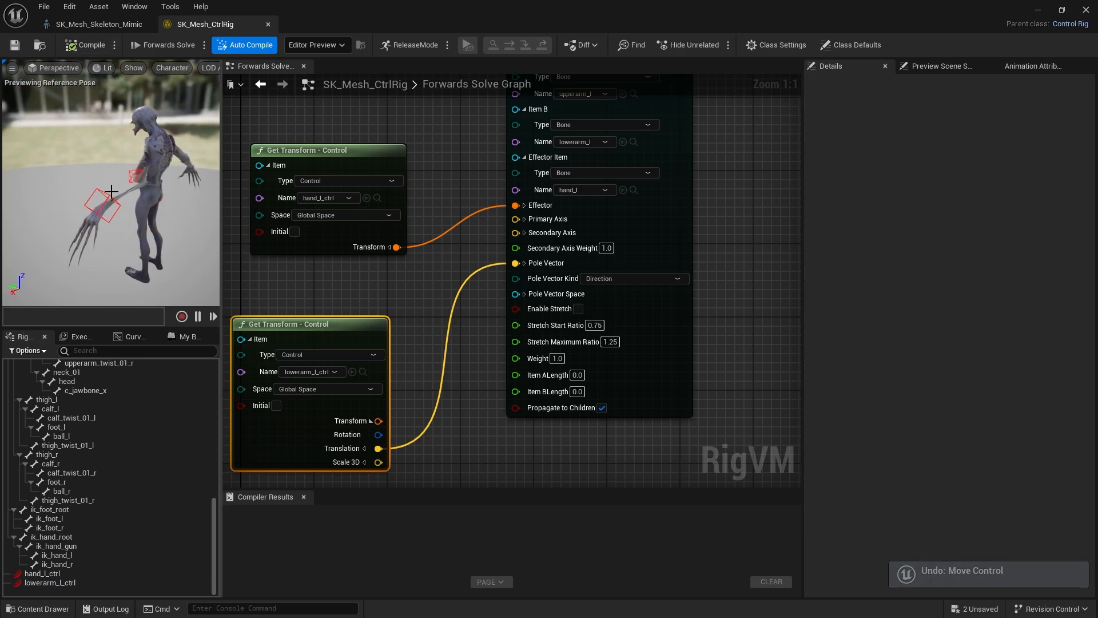
left_click(48, 582)
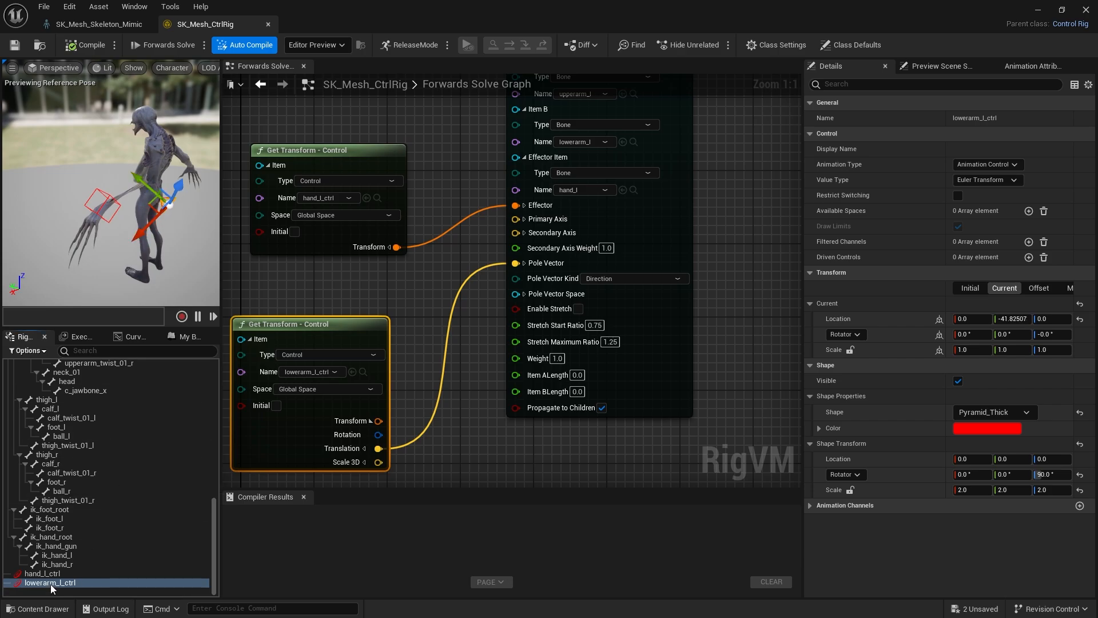
right_click(50, 582)
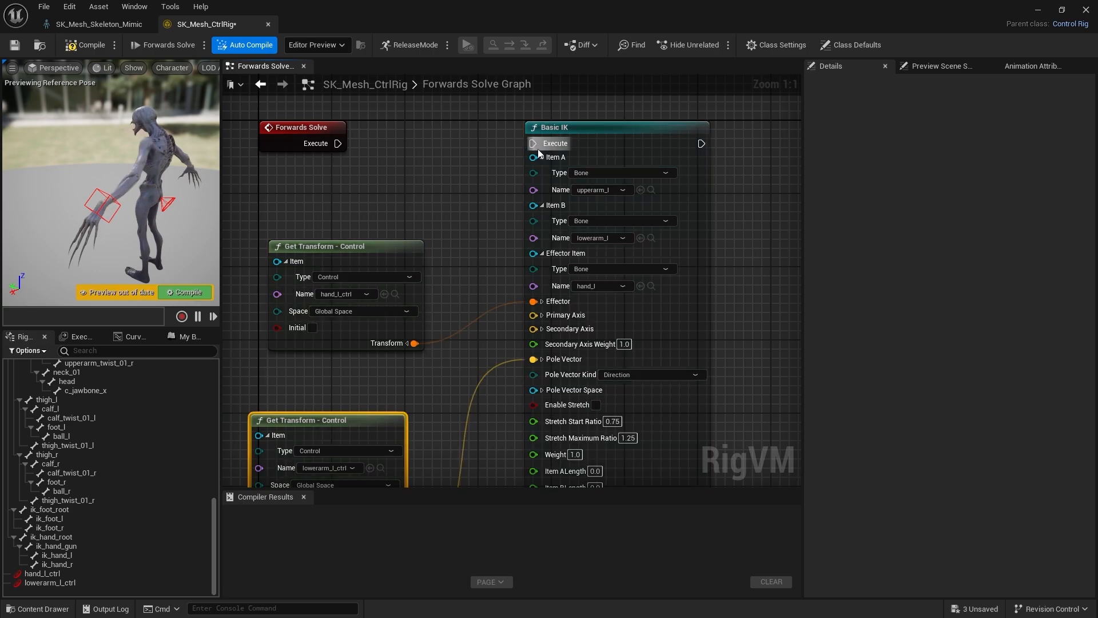
Wire Forwards Solve's execute pin into Basic IK and reposition the hand transform node
left_click_drag(340, 143, 536, 143)
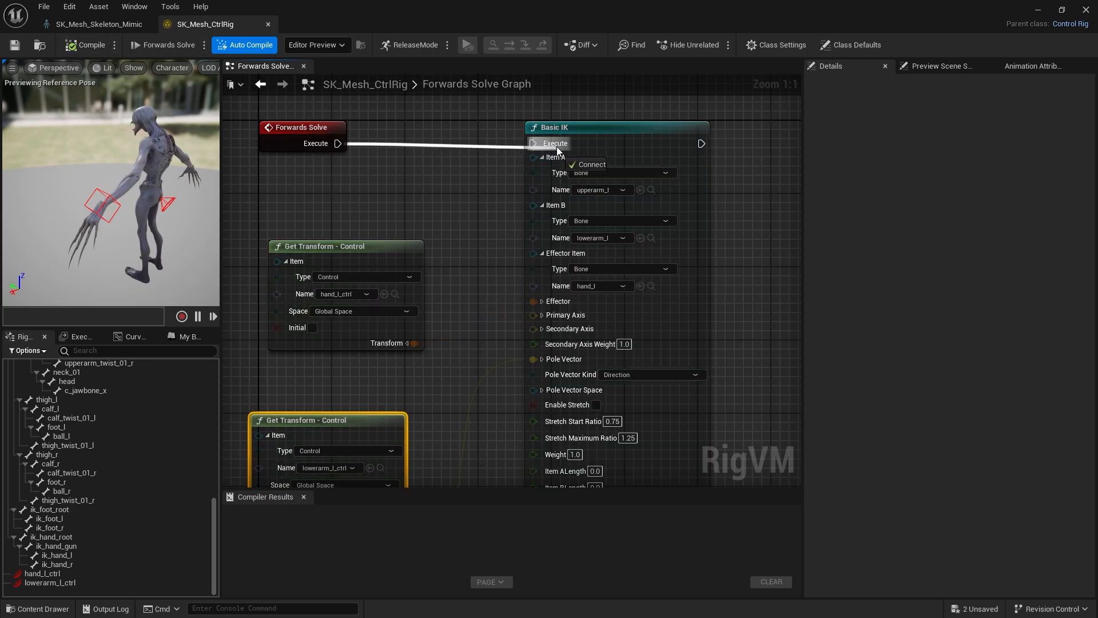
left_click_drag(416, 343, 534, 302)
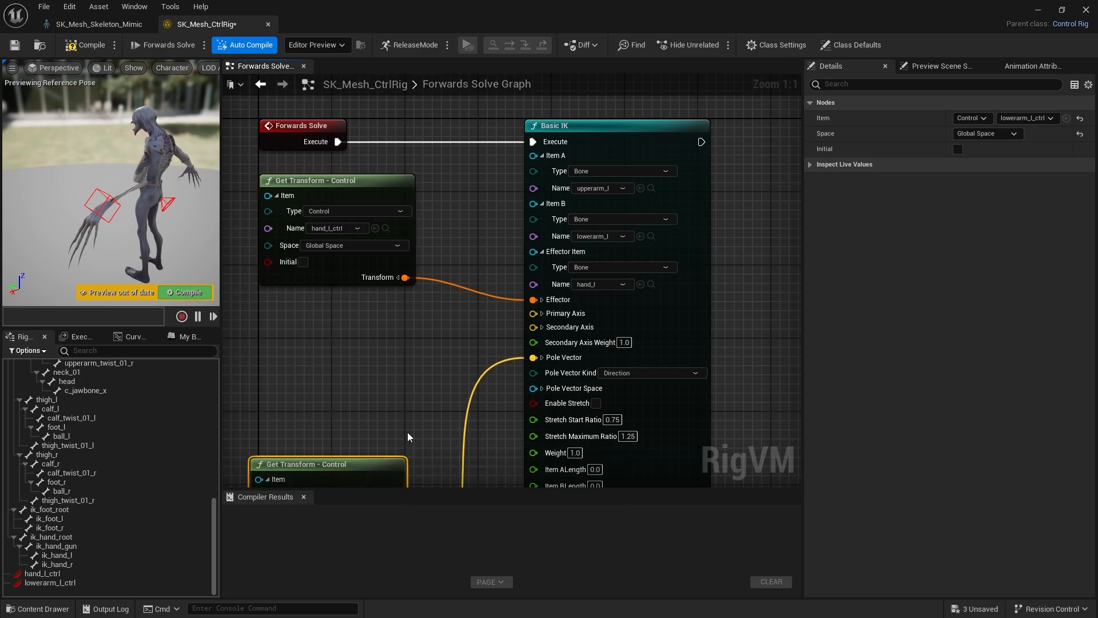
mouse_move(565, 312)
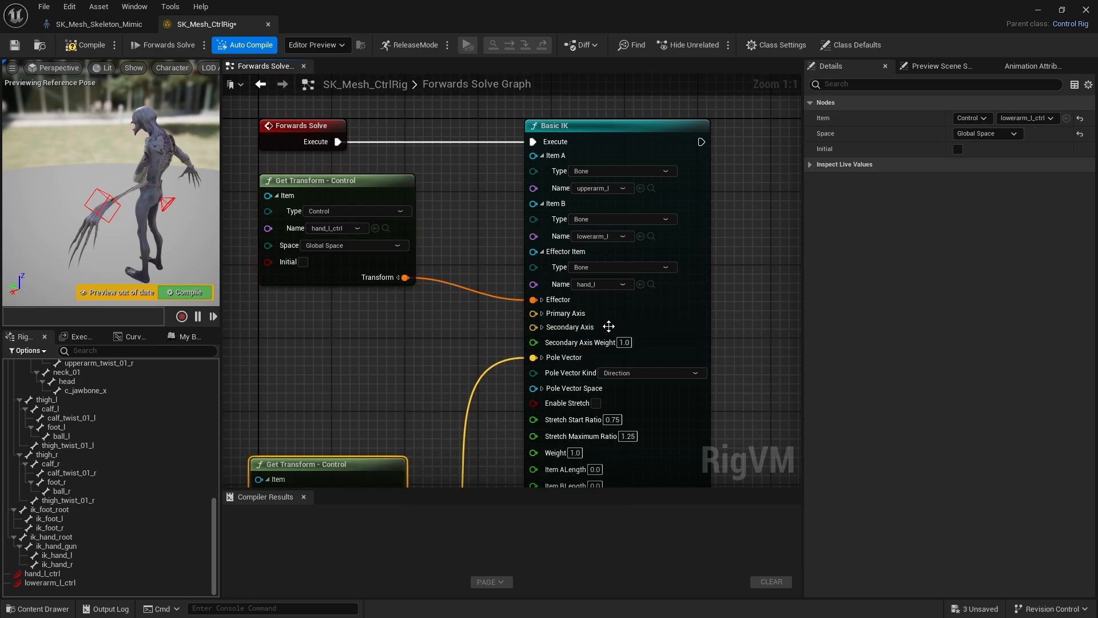
mouse_move(611, 327)
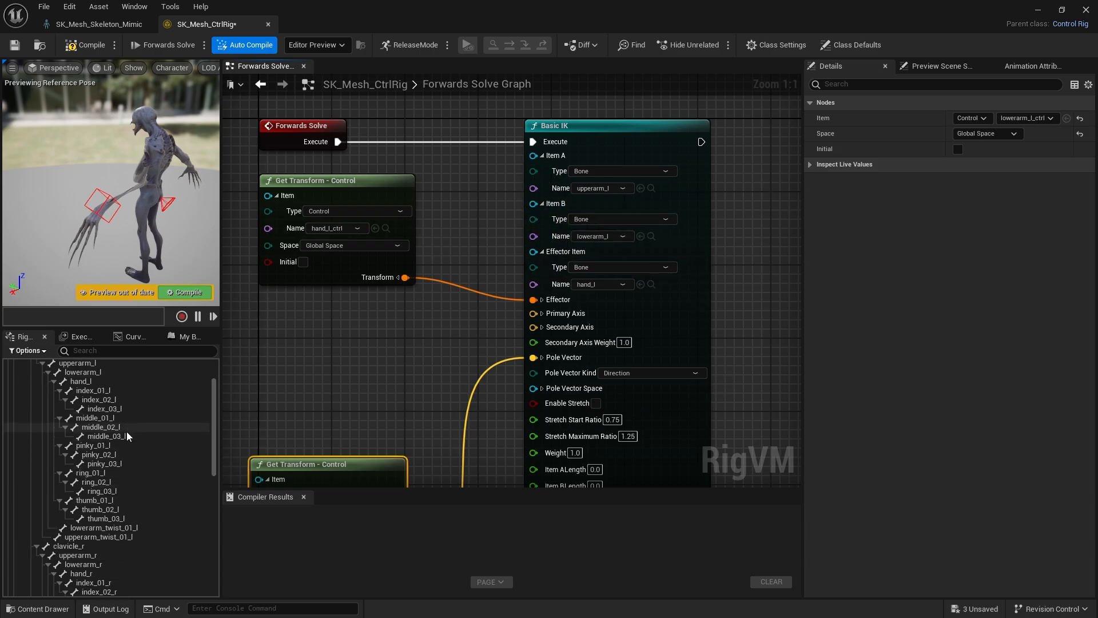
Inspect the lowerarm_l bone in the SK_Mesh_Skeleton_Mimic skeleton asset
left_click(82, 426)
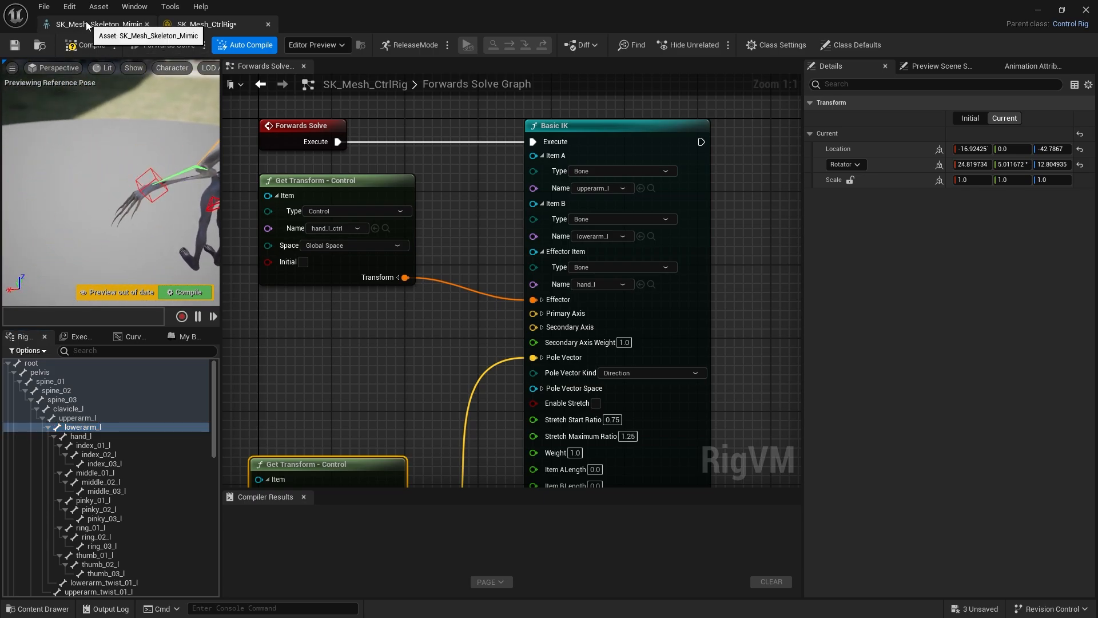
left_click(98, 22)
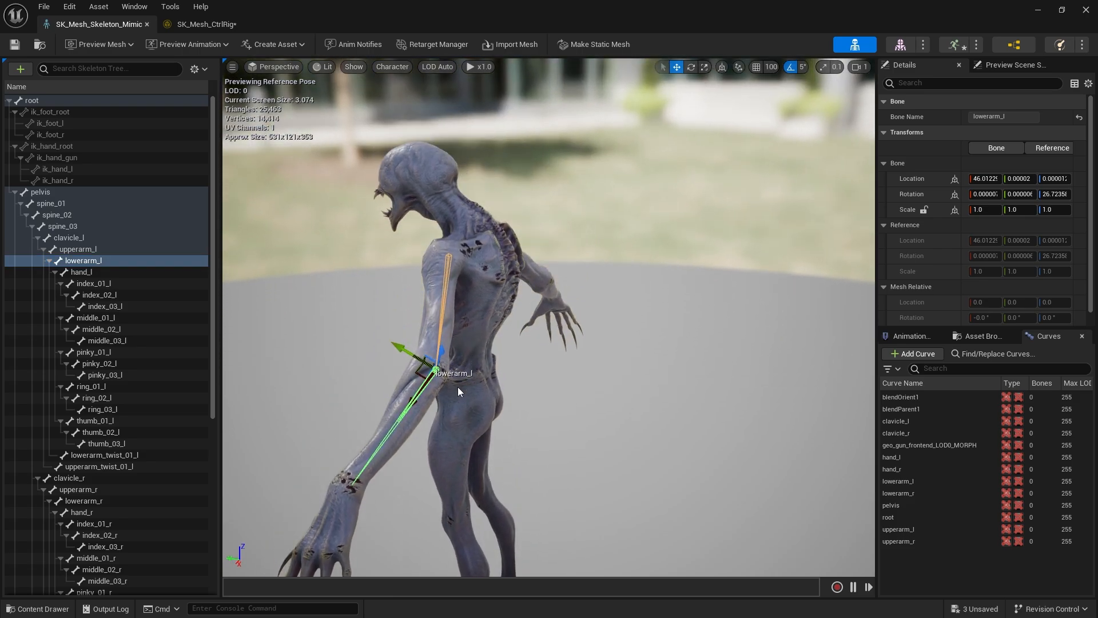
left_click(202, 24)
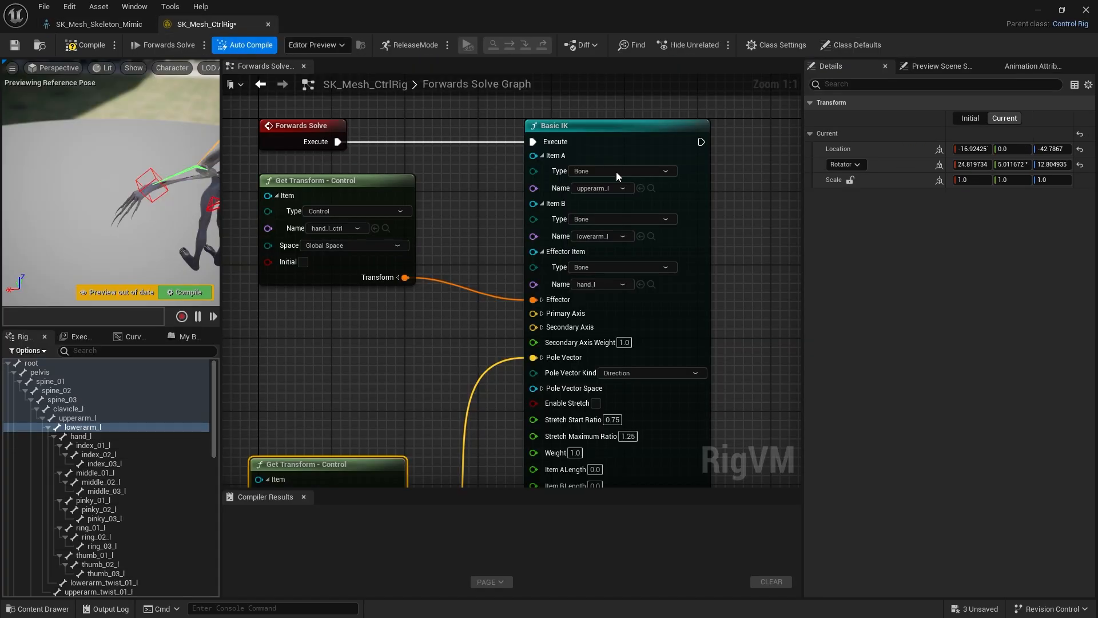
Expand the Basic IK Primary and Secondary Axis pins, then recheck the skeleton's lower arm
left_click(542, 313)
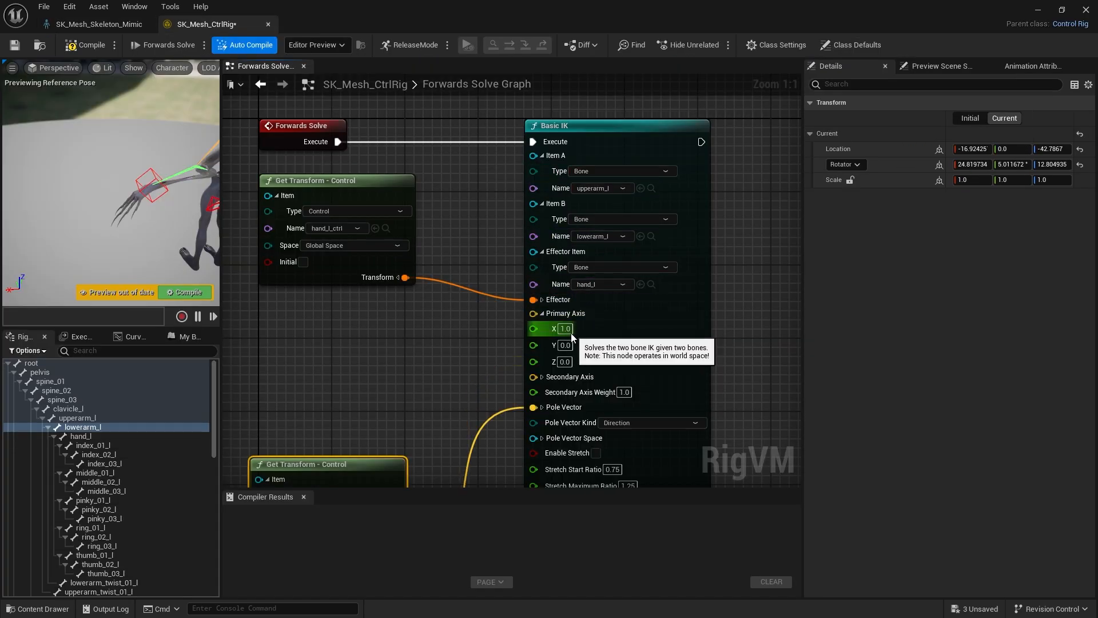
left_click(541, 313)
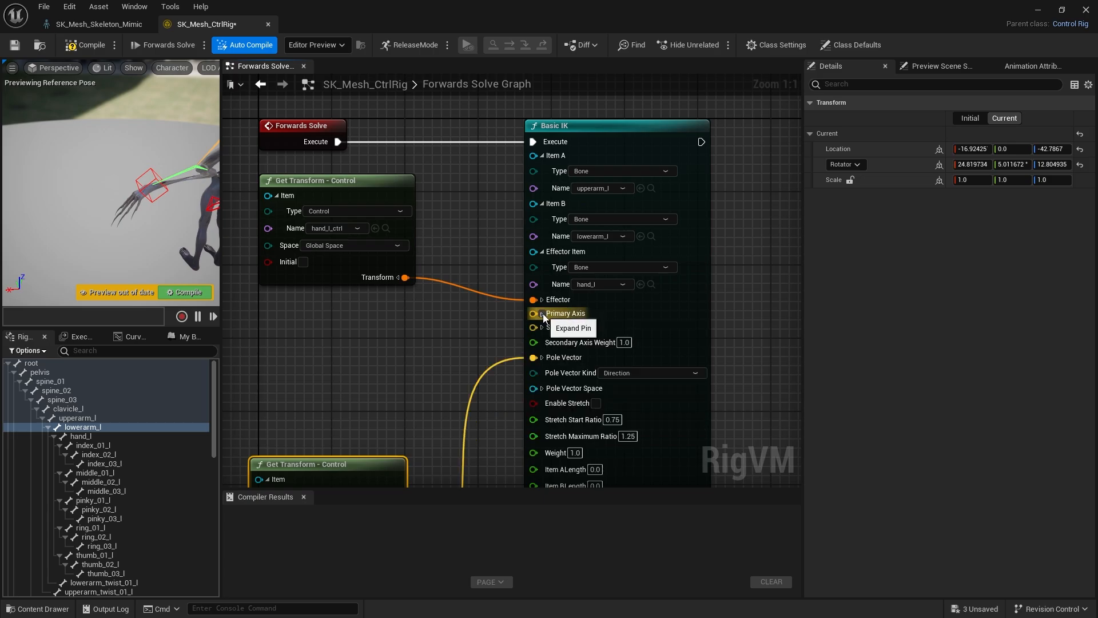
left_click(542, 327)
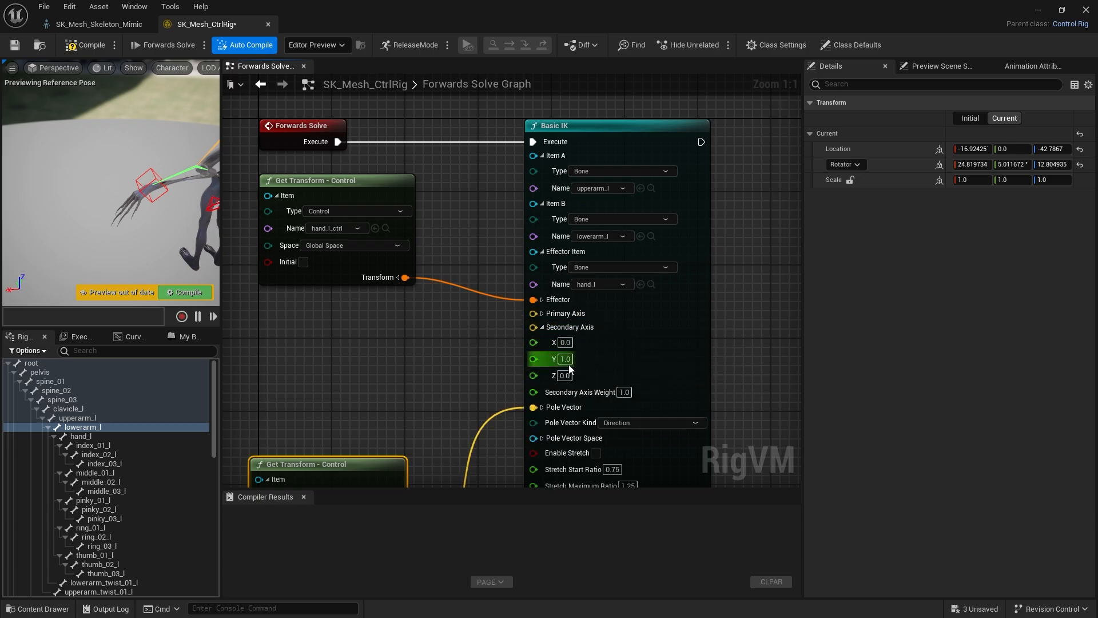
mouse_move(364, 290)
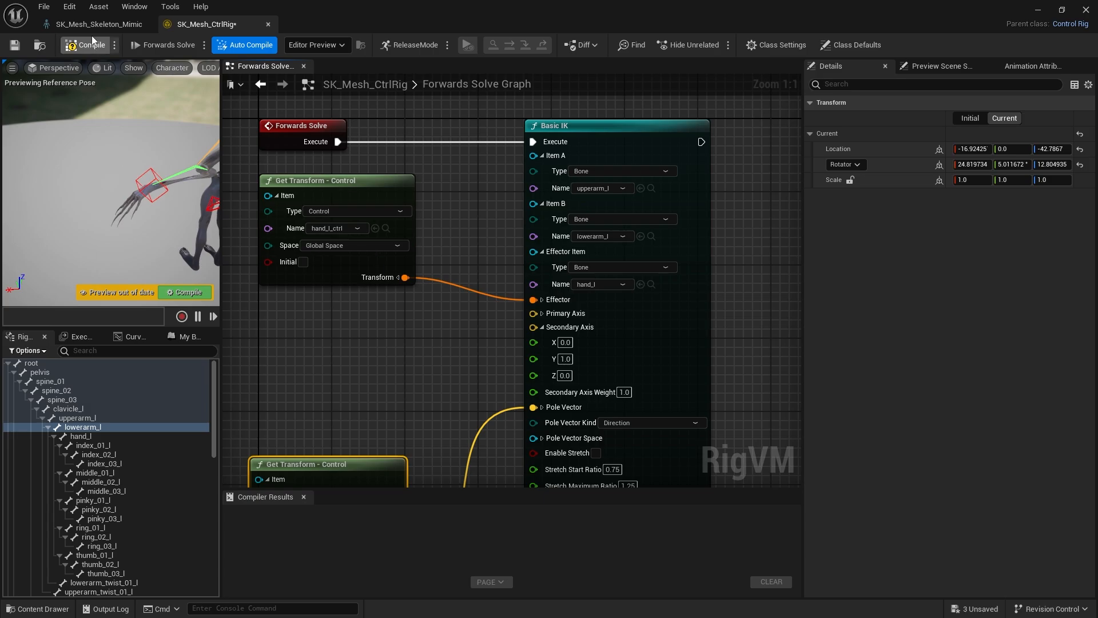
left_click(98, 24)
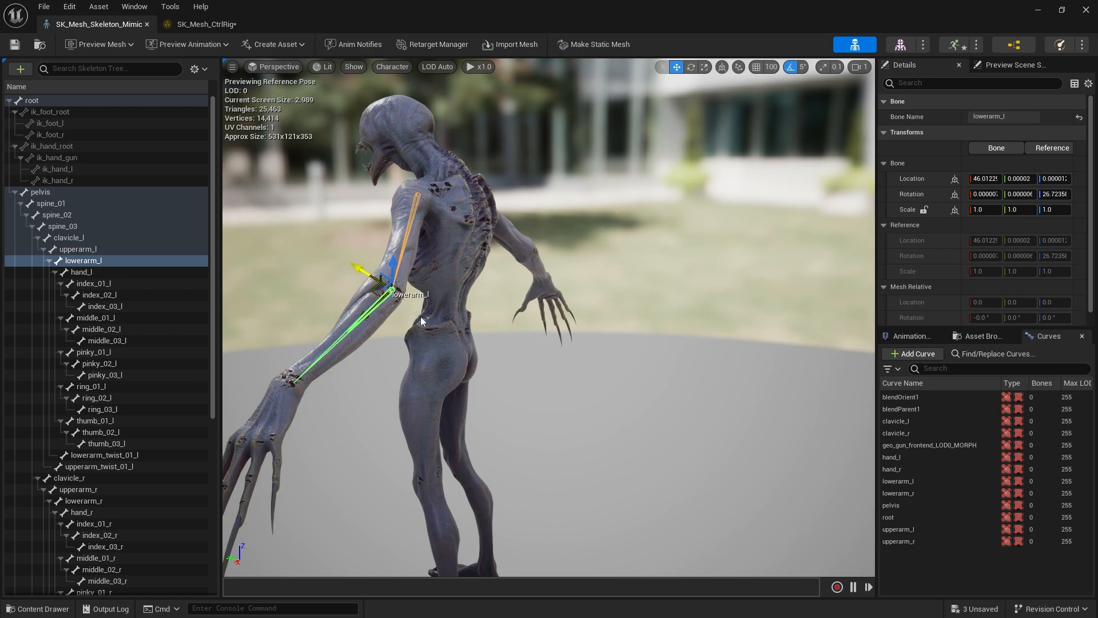
Switch back to the SK_Mesh_CtrlRig control rig graph
left_click(203, 24)
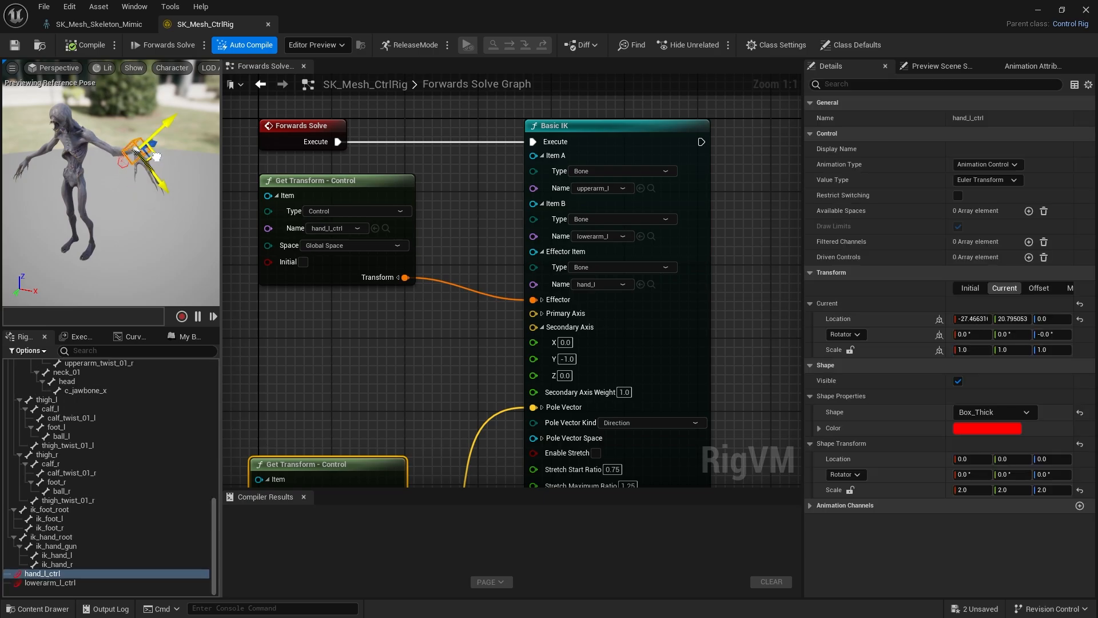
Move and rotate hand_l_ctrl around the body to check the left arm bends through IK
left_click_drag(147, 158, 125, 140)
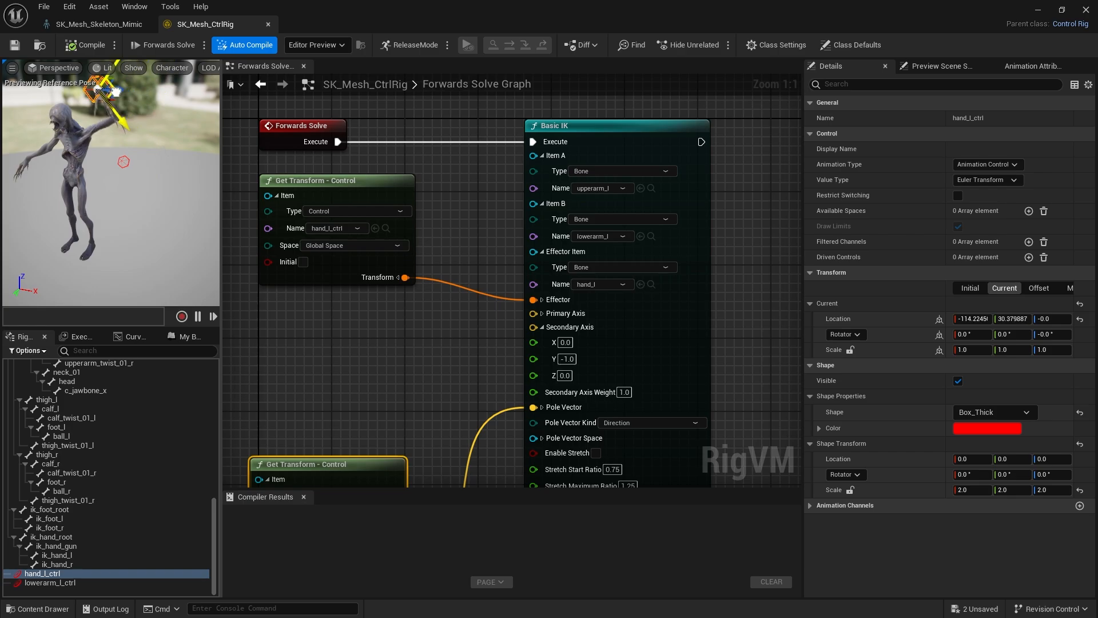
left_click_drag(105, 91, 175, 136)
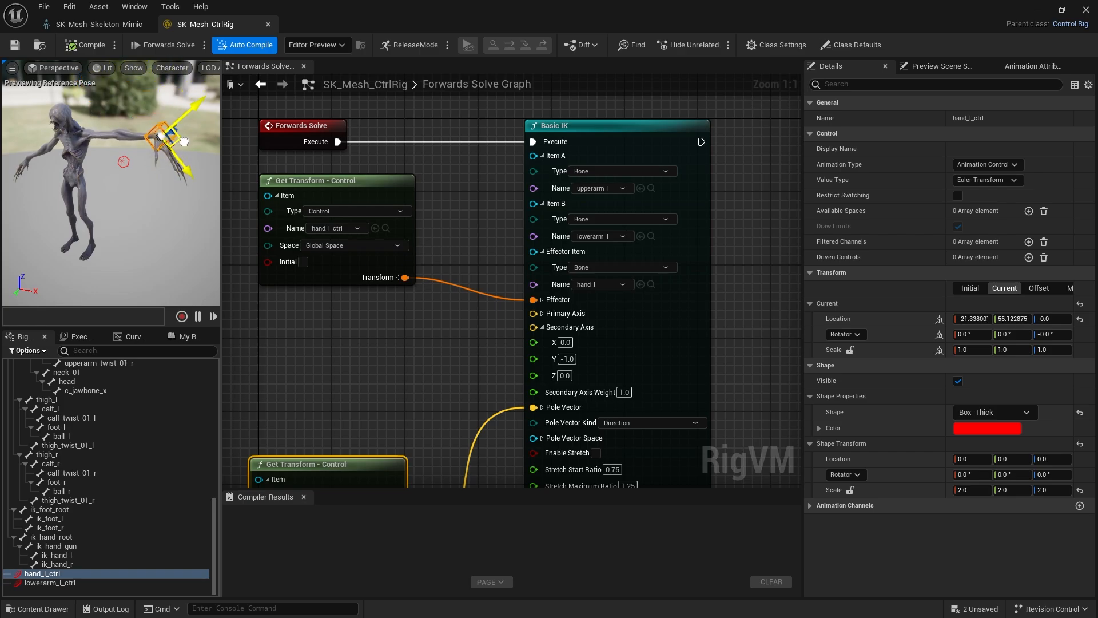
left_click_drag(161, 130, 175, 140)
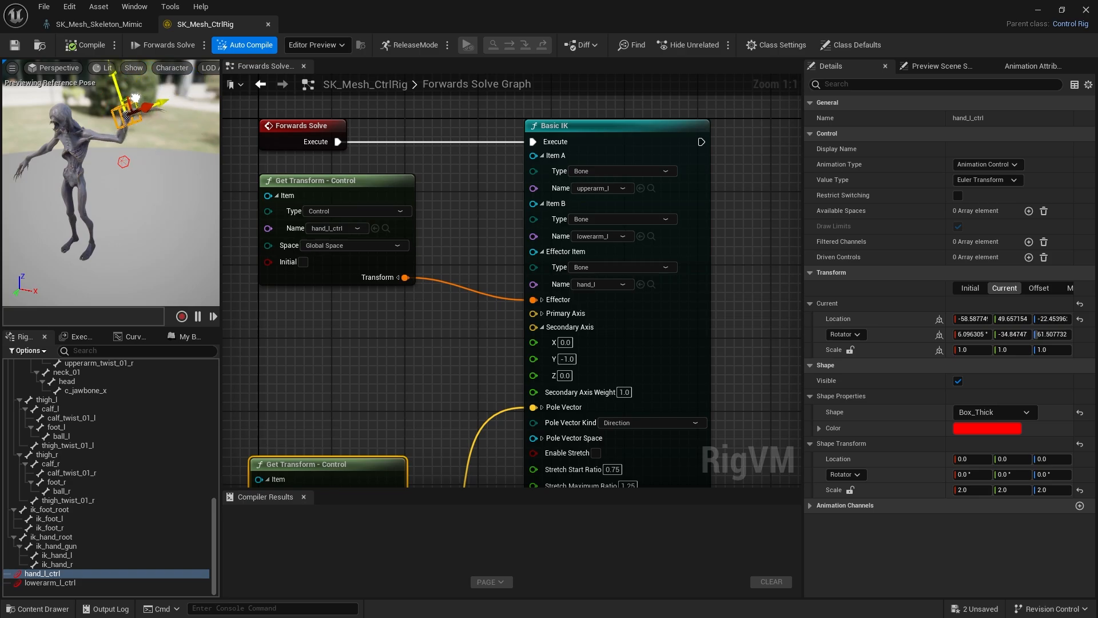
left_click_drag(133, 112, 126, 122)
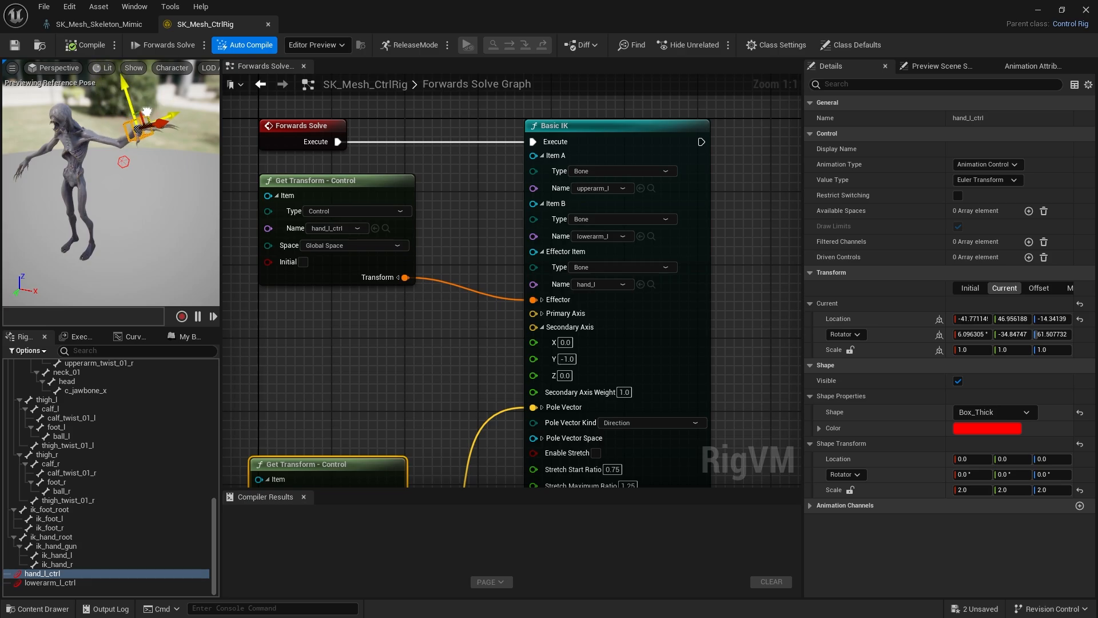
left_click_drag(144, 126, 130, 133)
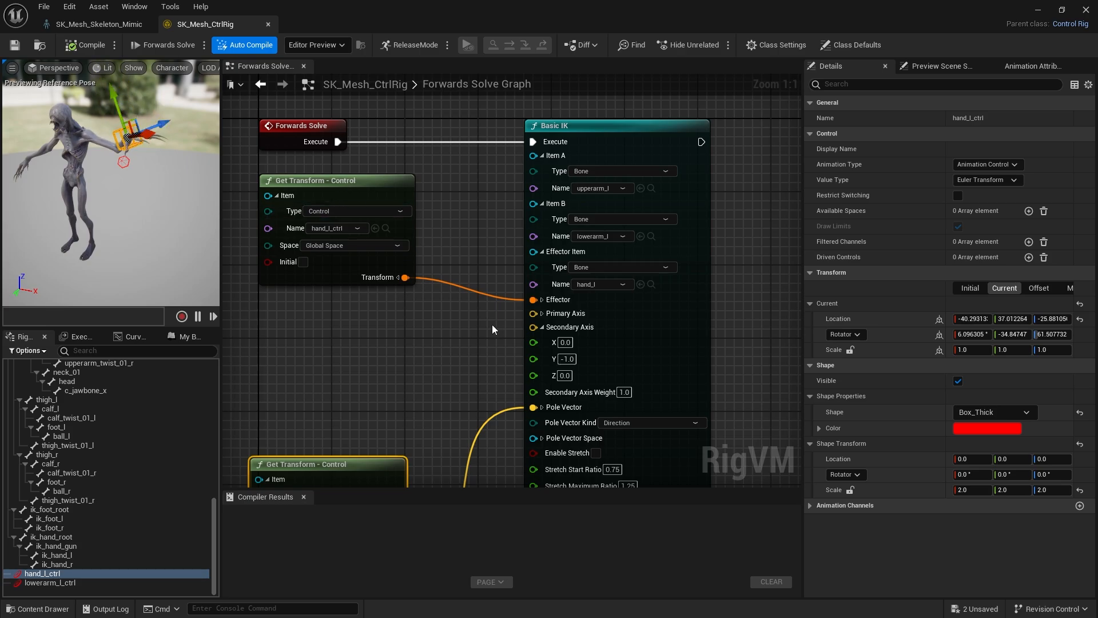